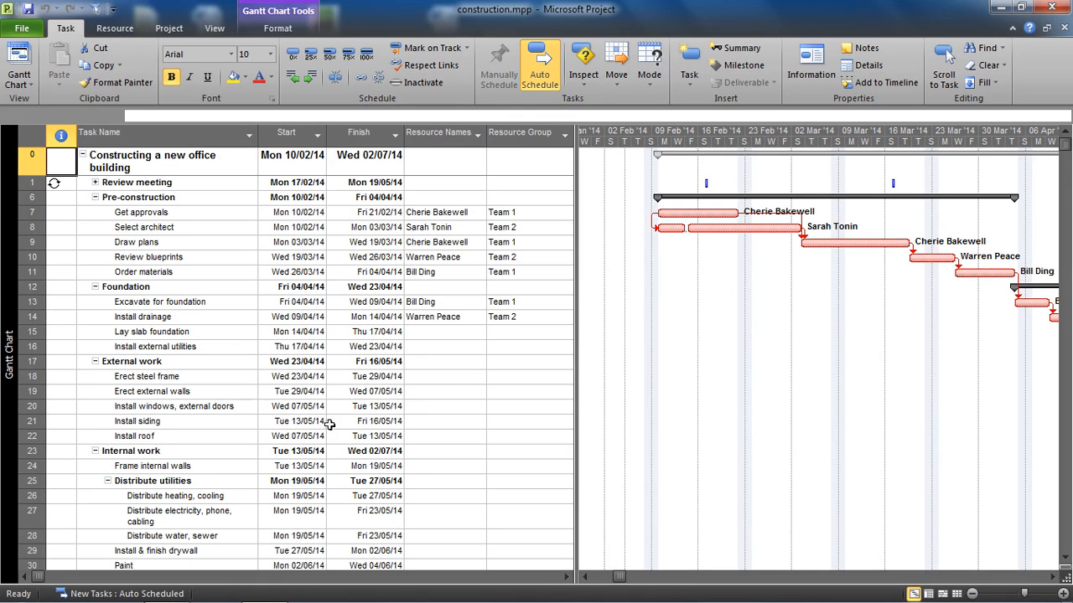
mouse_move(771, 227)
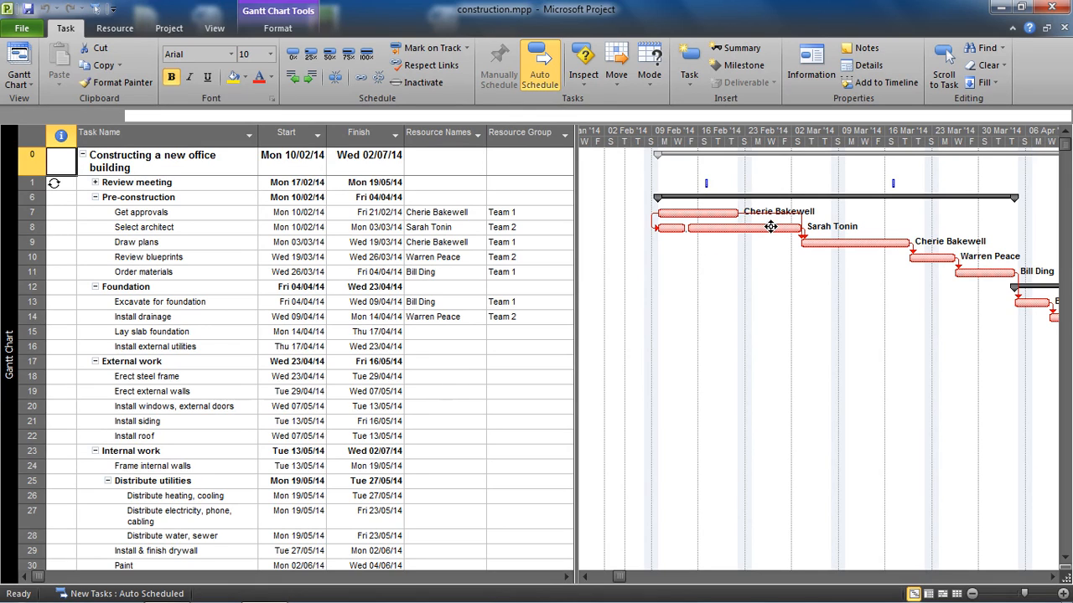
mouse_move(724, 307)
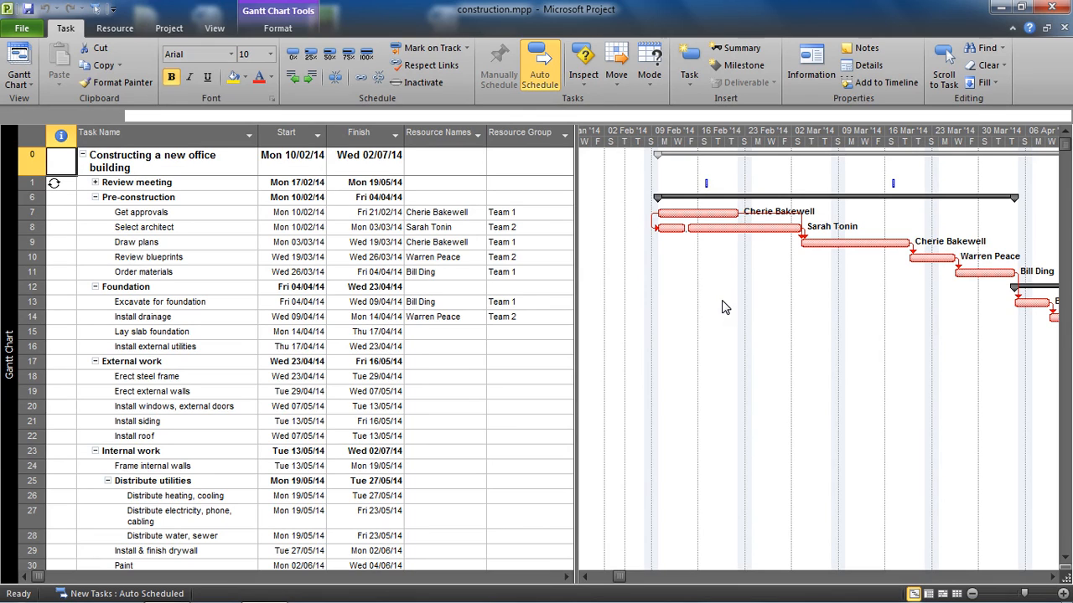
mouse_move(710, 216)
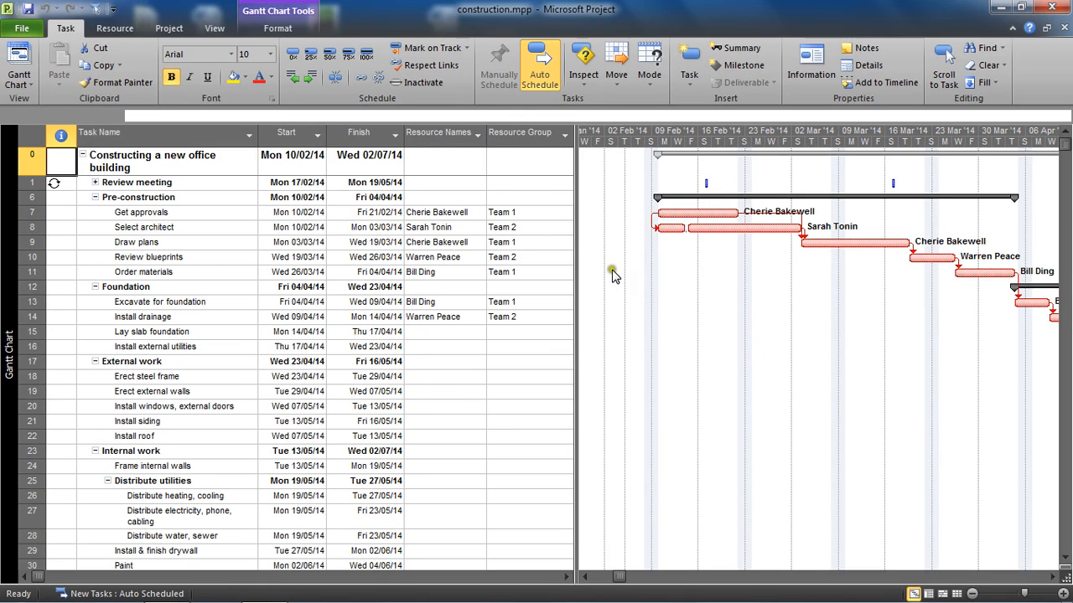
Point out the Team 1 group on Get approvals, Draw plans and Order materials
left_click(528, 212)
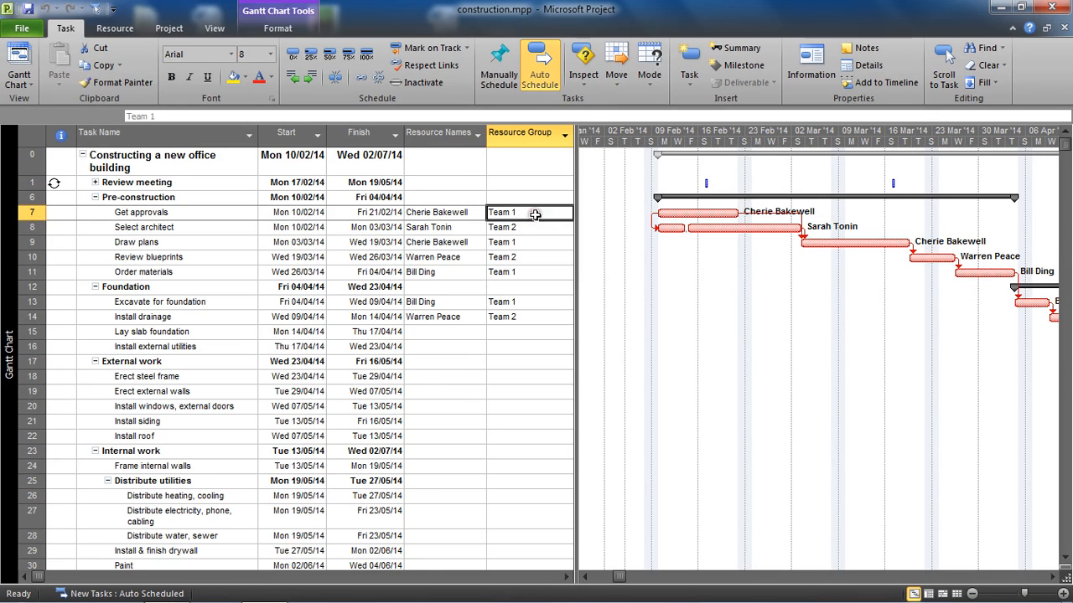
left_click(530, 241)
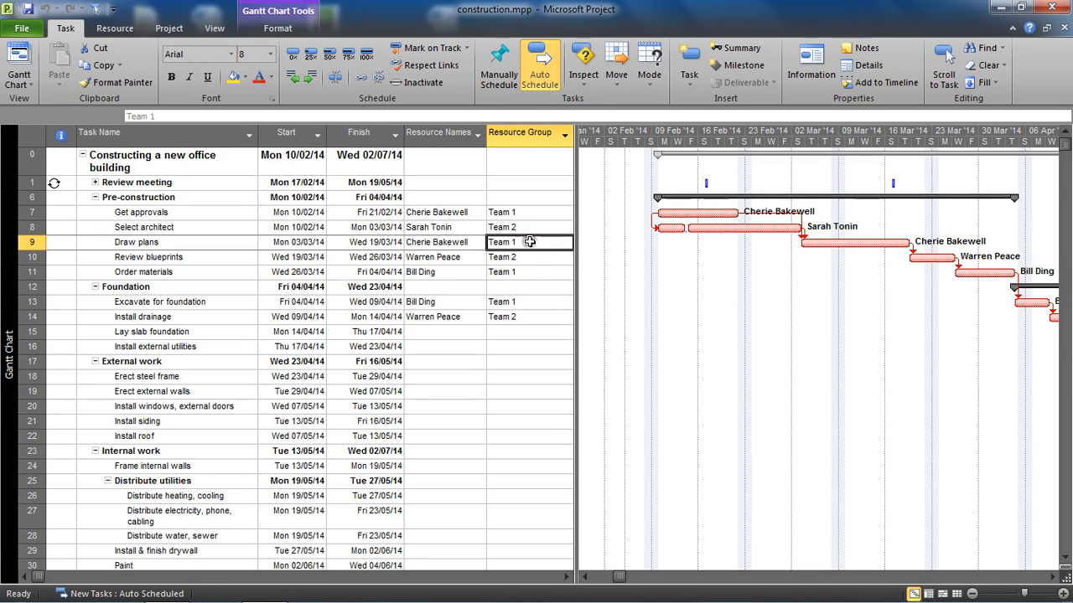
left_click(530, 271)
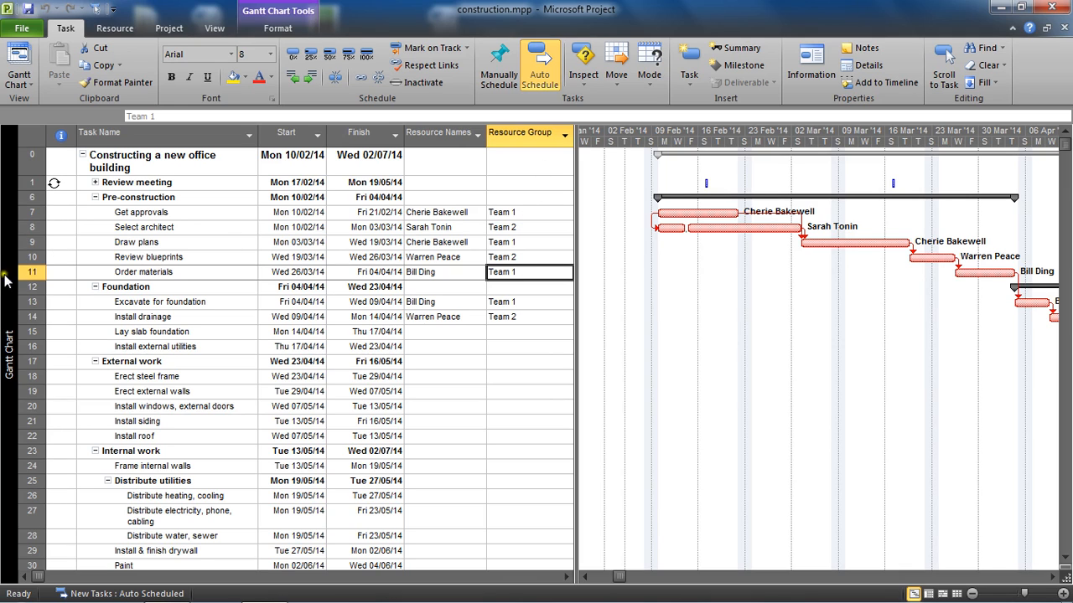
Switch from the Gantt chart to the Resource Sheet via the view bar
left_click(6, 282)
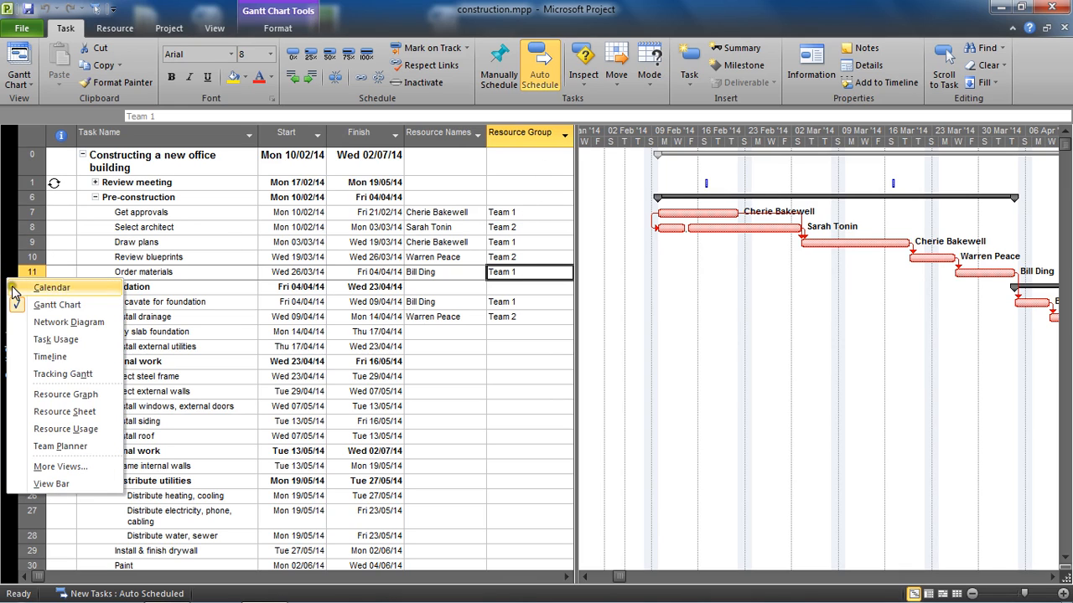
mouse_move(63, 412)
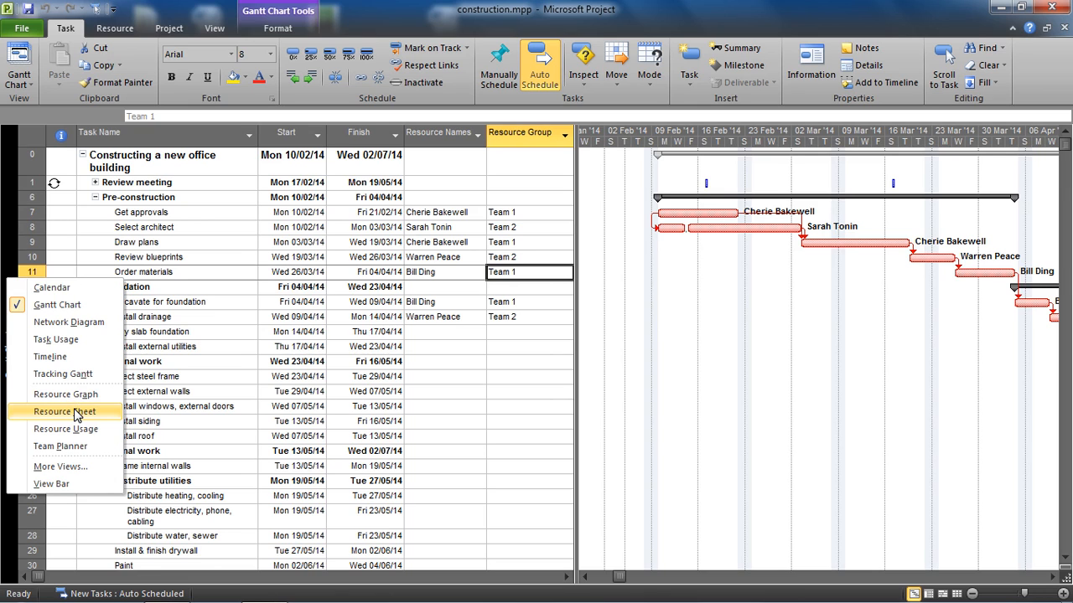
left_click(64, 412)
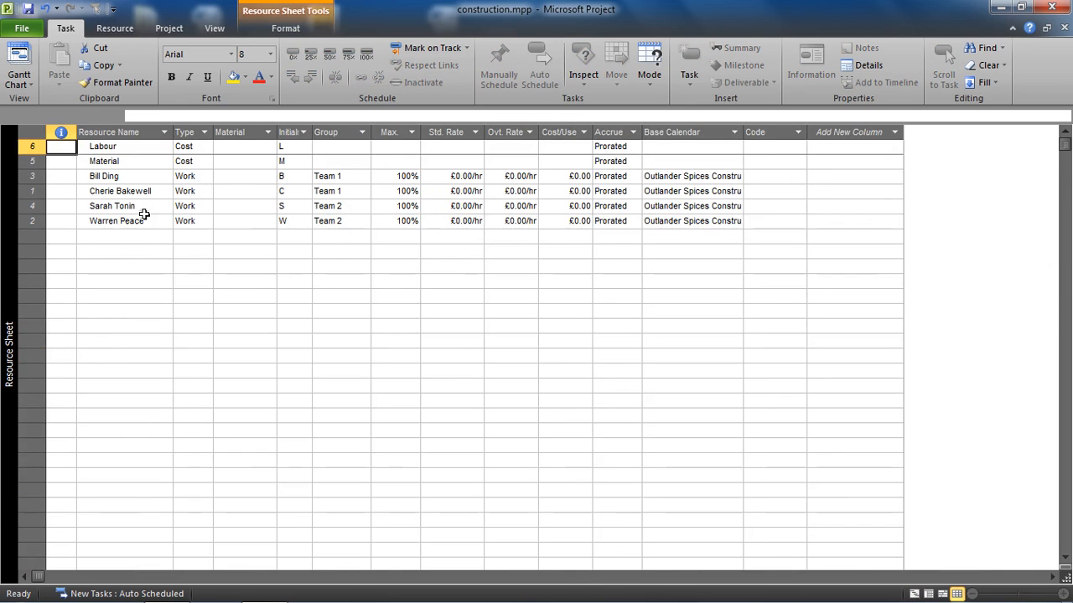
mouse_move(157, 225)
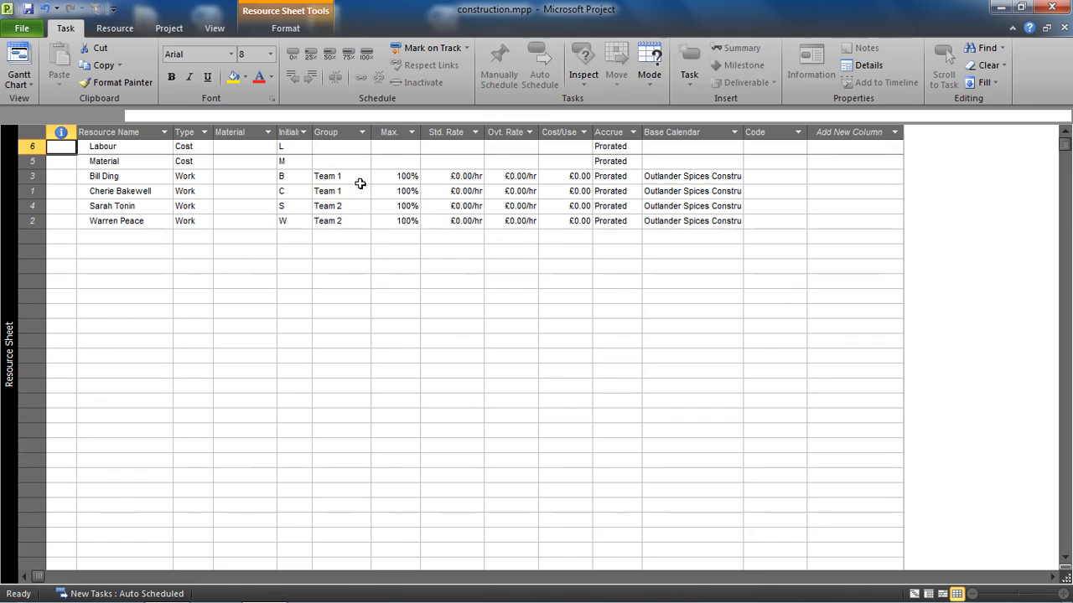
mouse_move(360, 214)
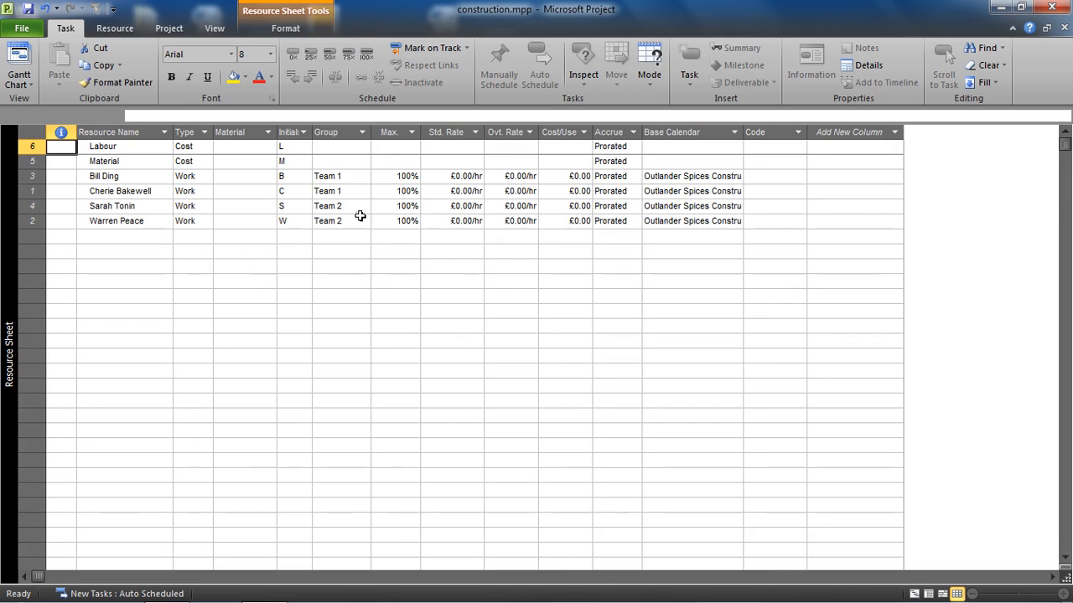
mouse_move(155, 186)
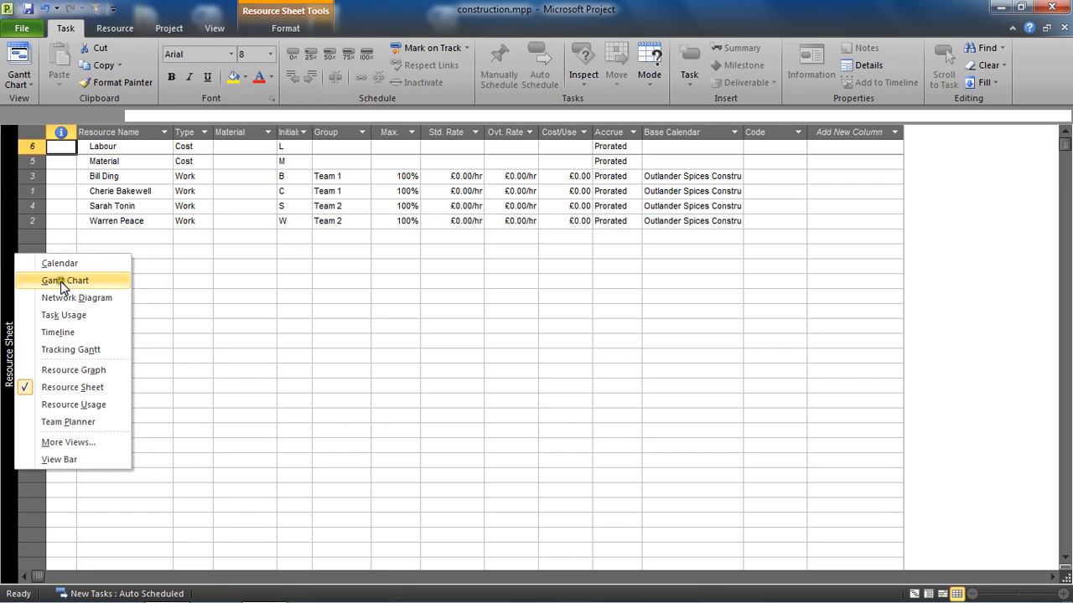
mouse_move(104, 332)
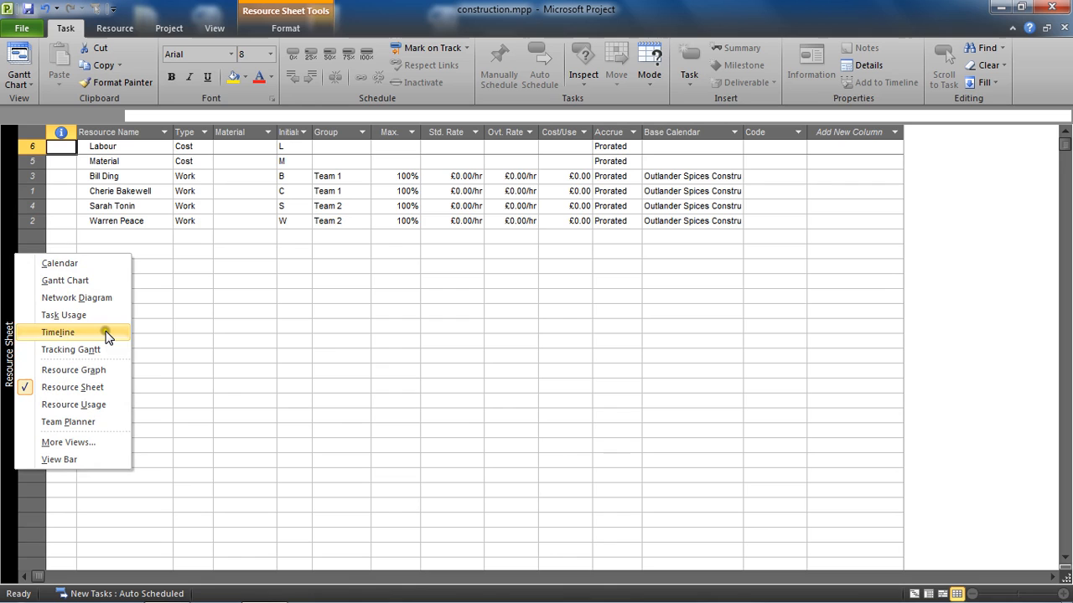
Return to the Gantt chart, inspect the Resource Group column options, then select the Select architect task
left_click(64, 282)
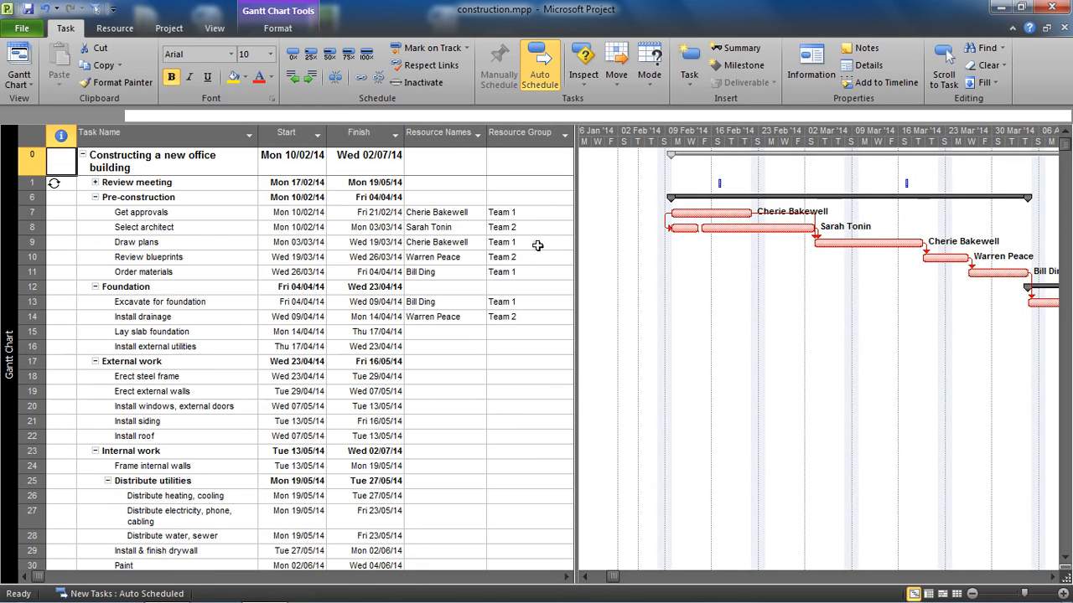
left_click(520, 133)
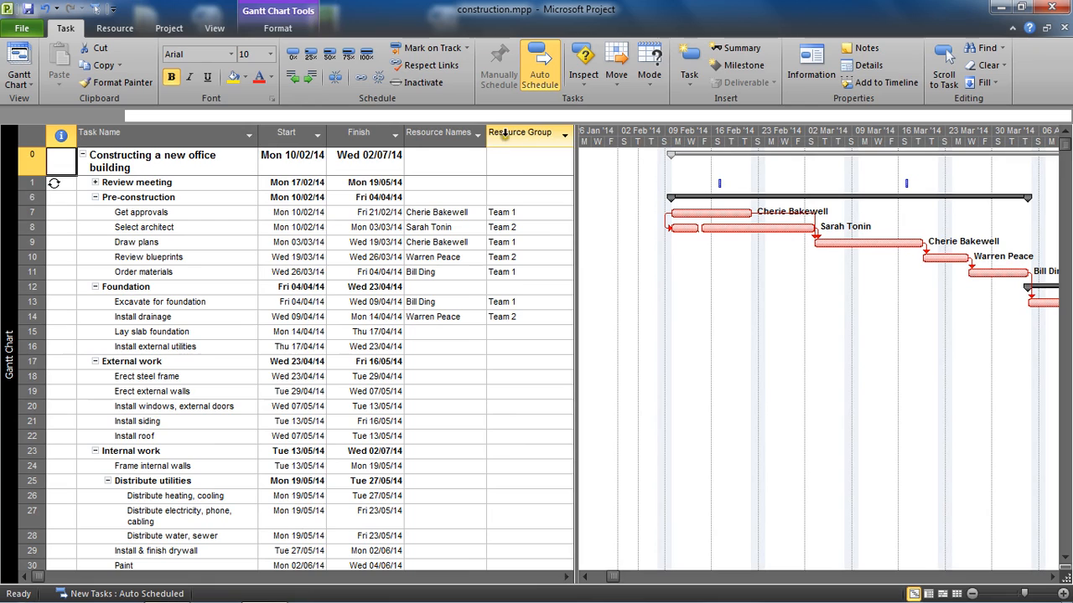
right_click(520, 131)
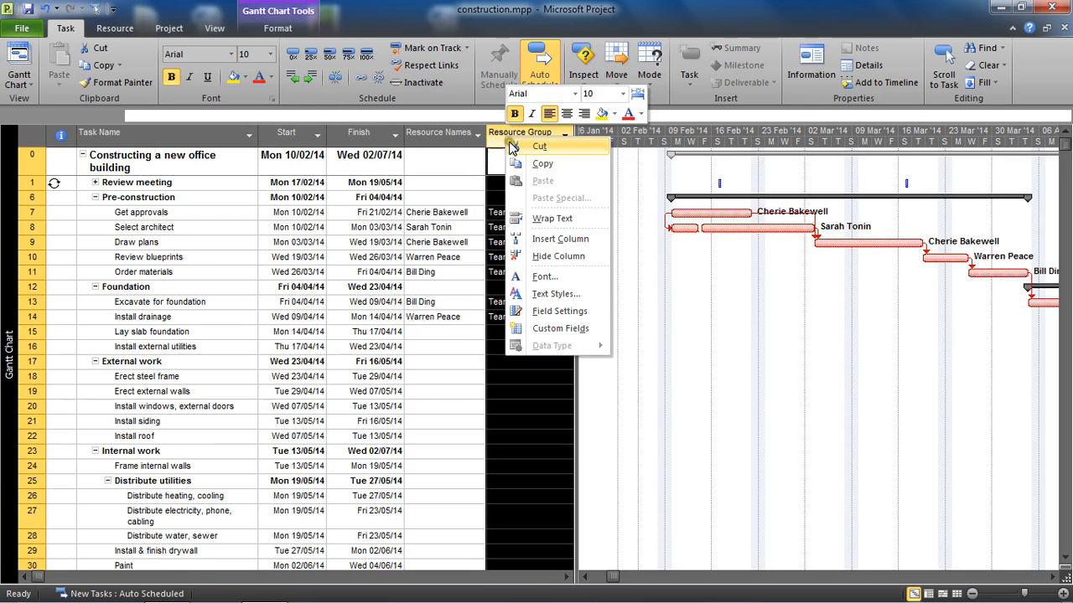
mouse_move(560, 238)
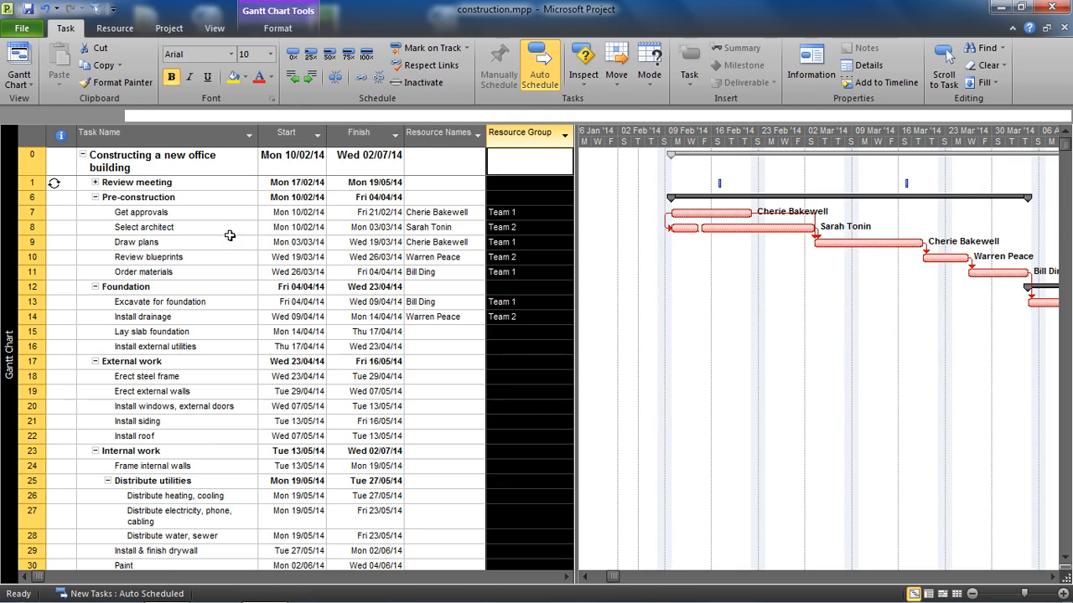
left_click(144, 228)
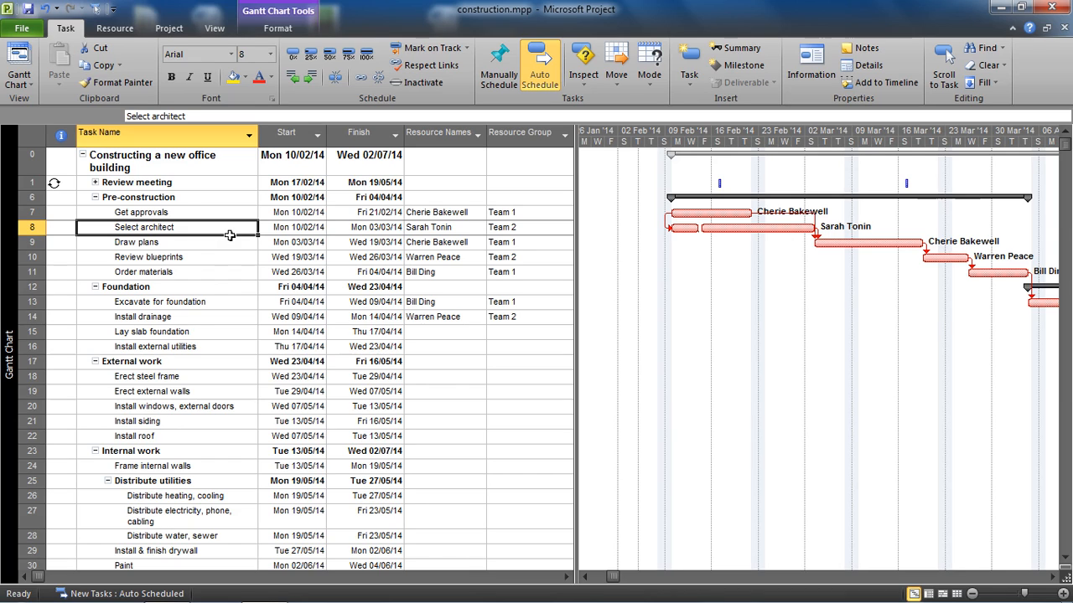
mouse_move(279, 27)
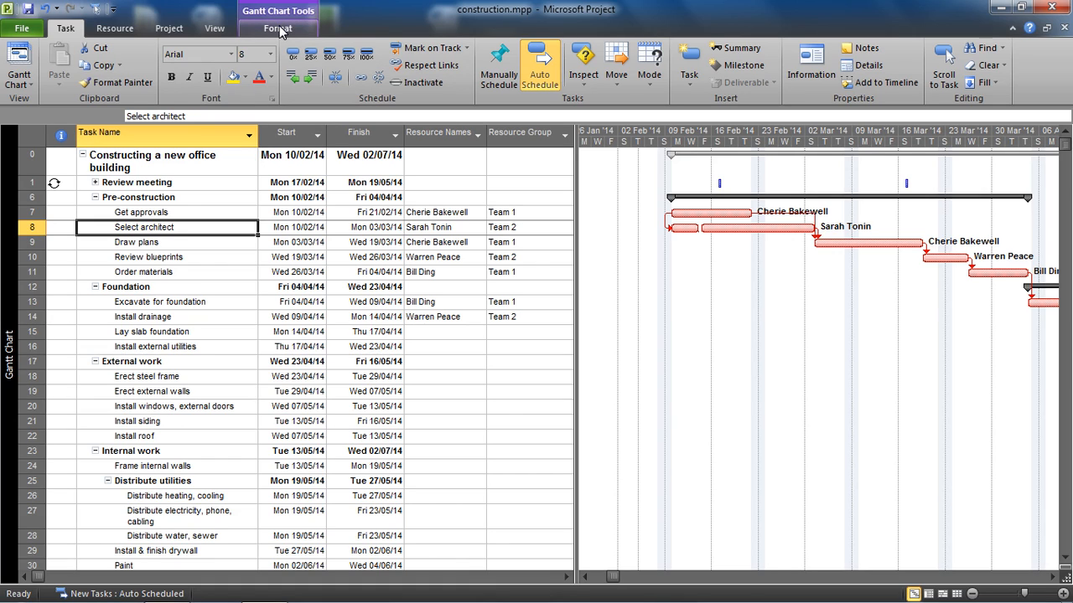
mouse_move(260, 16)
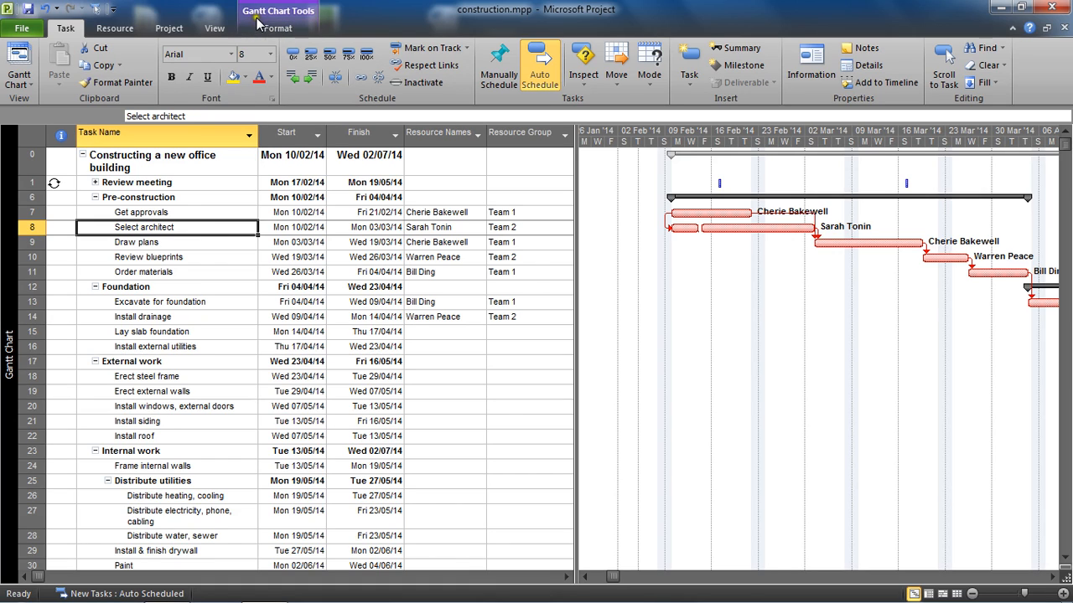
Open the Custom Fields dialog from the Gantt Chart Tools Format ribbon
left_click(278, 26)
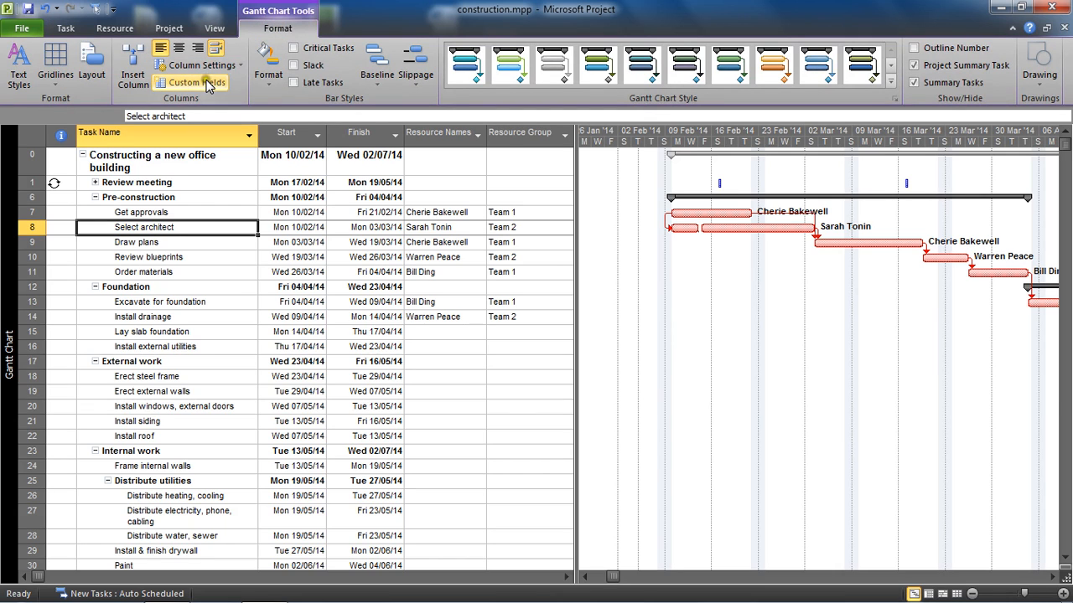
mouse_move(201, 82)
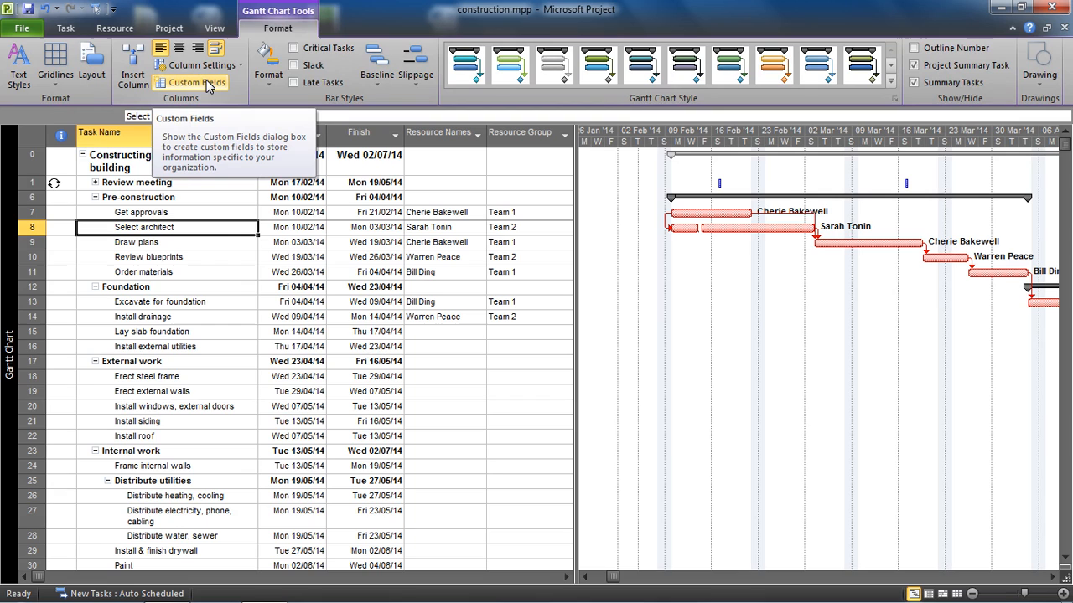
left_click(194, 82)
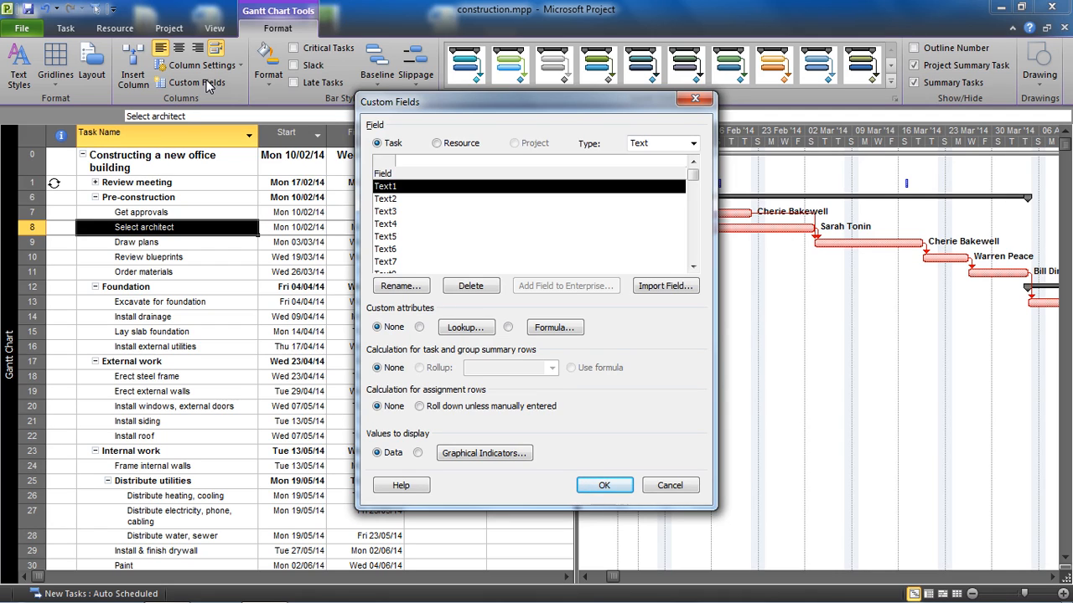
mouse_move(413, 214)
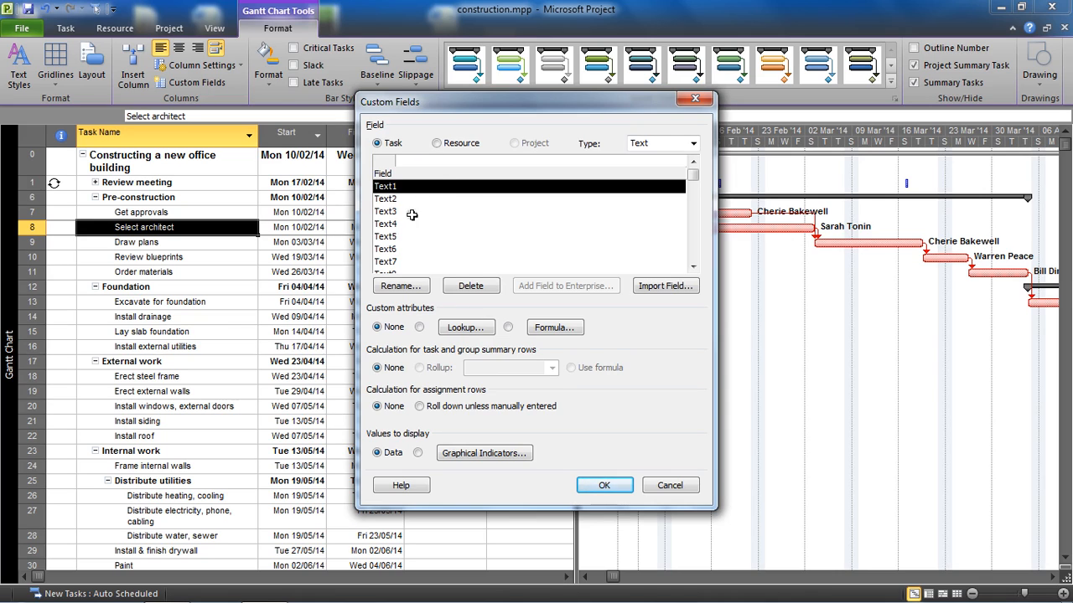
mouse_move(460, 265)
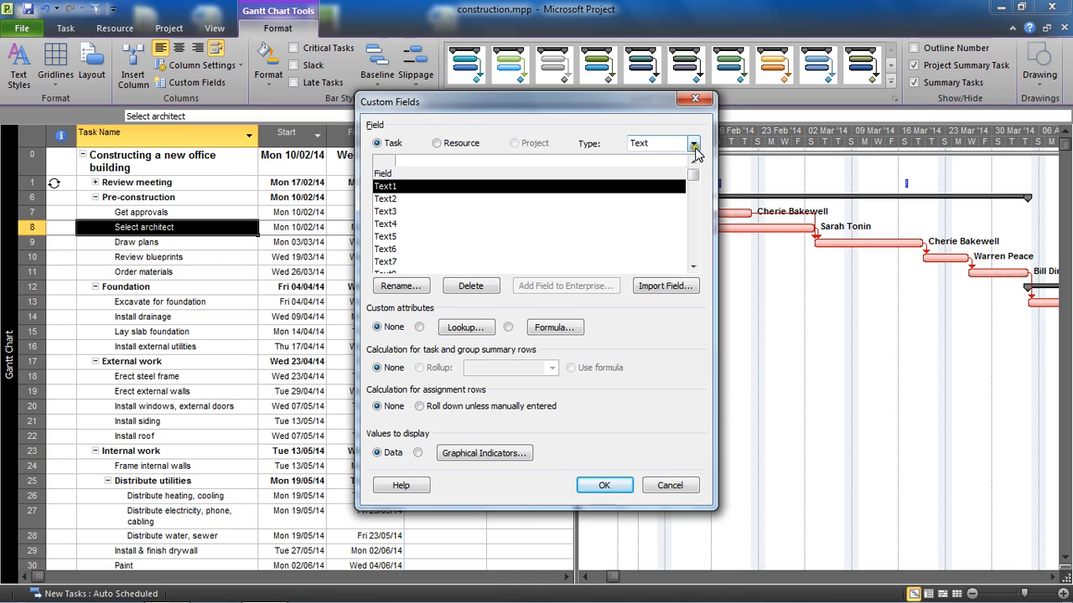
Switch the custom field type to Flag and rename Flag1 to Team 1
left_click(694, 142)
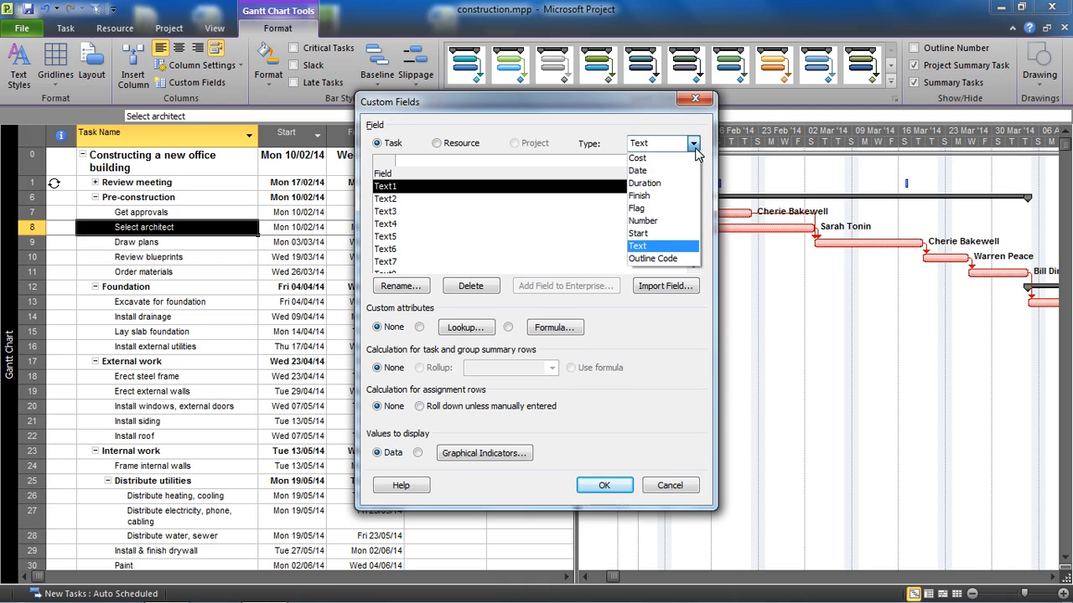
mouse_move(638, 208)
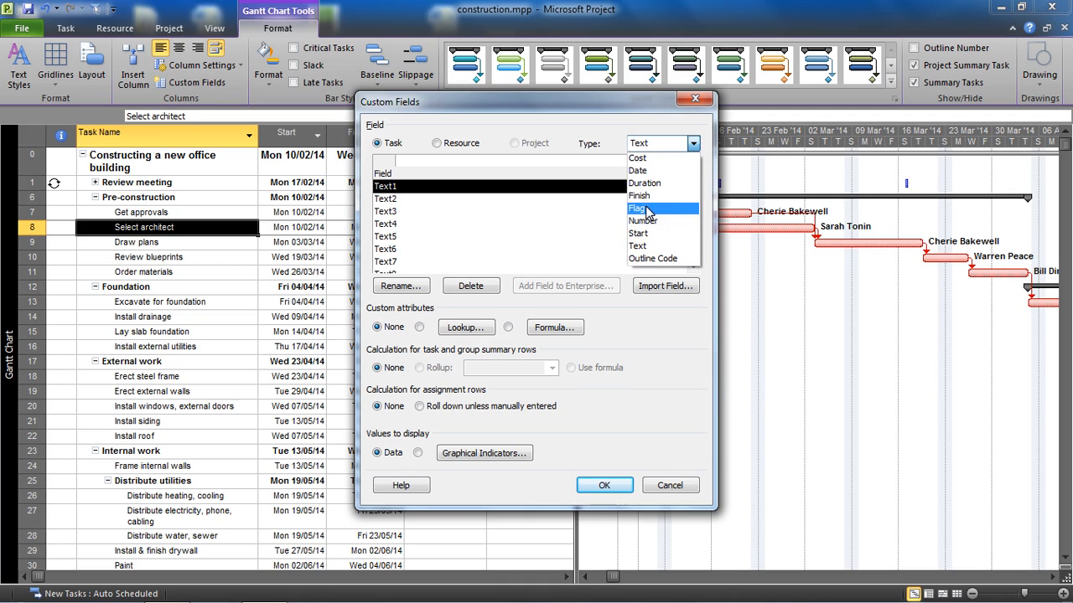
left_click(637, 208)
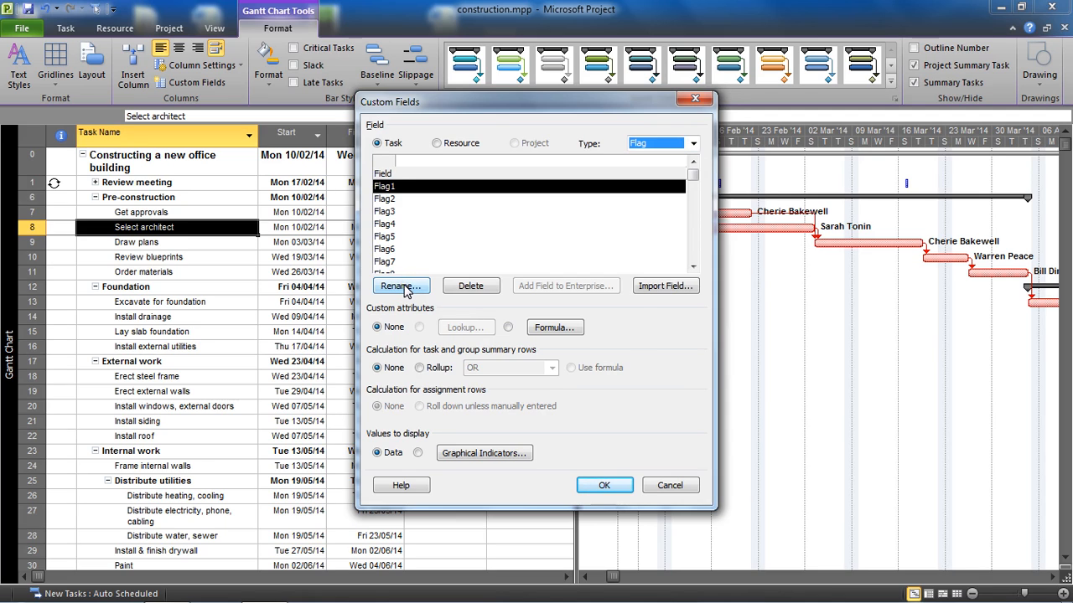
left_click(400, 285)
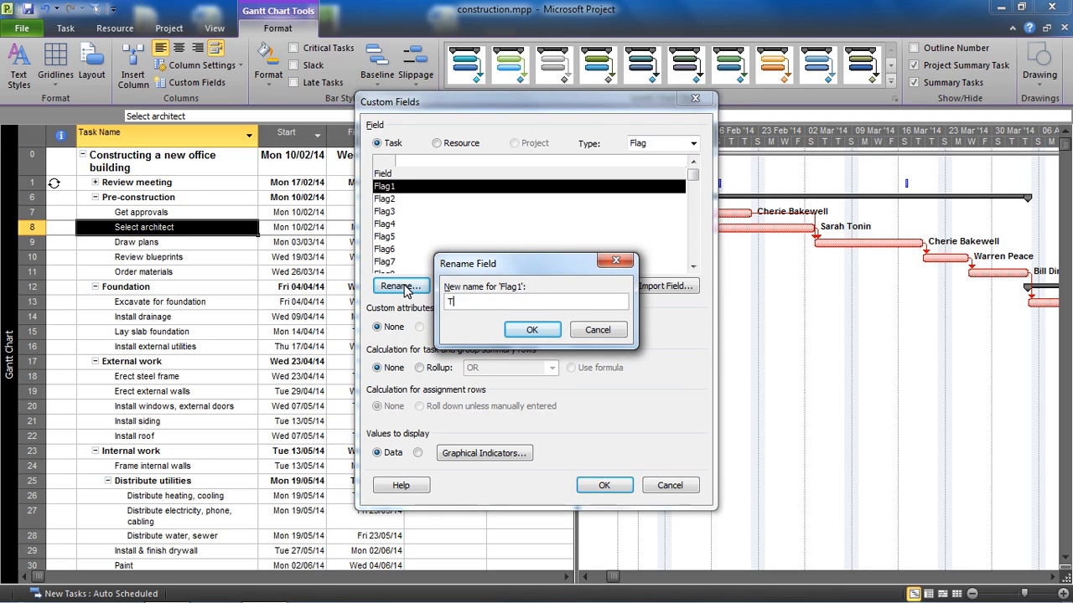
type("eam 1")
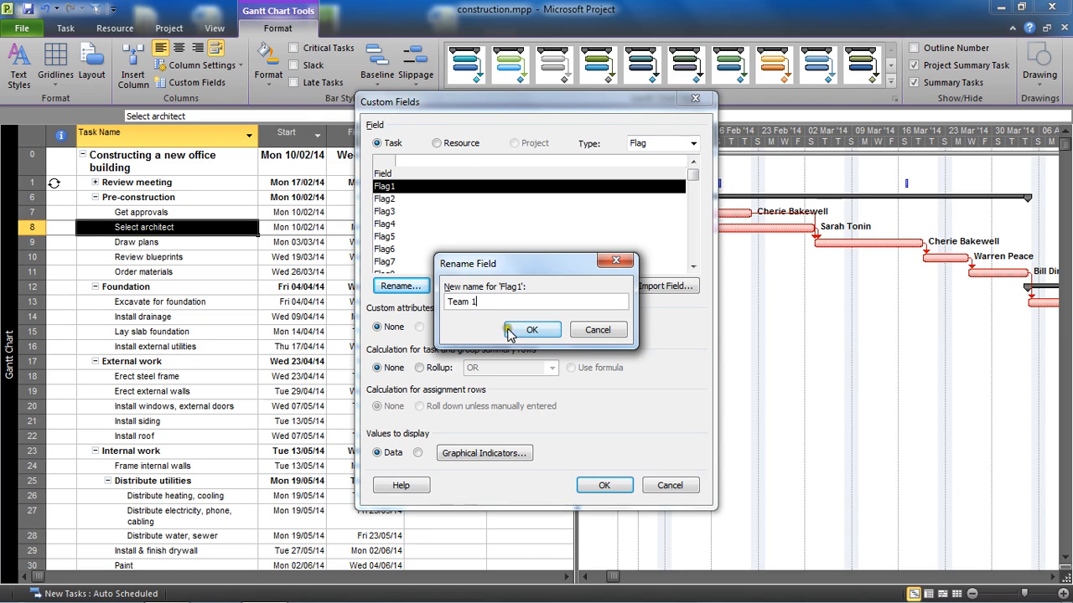
left_click(531, 329)
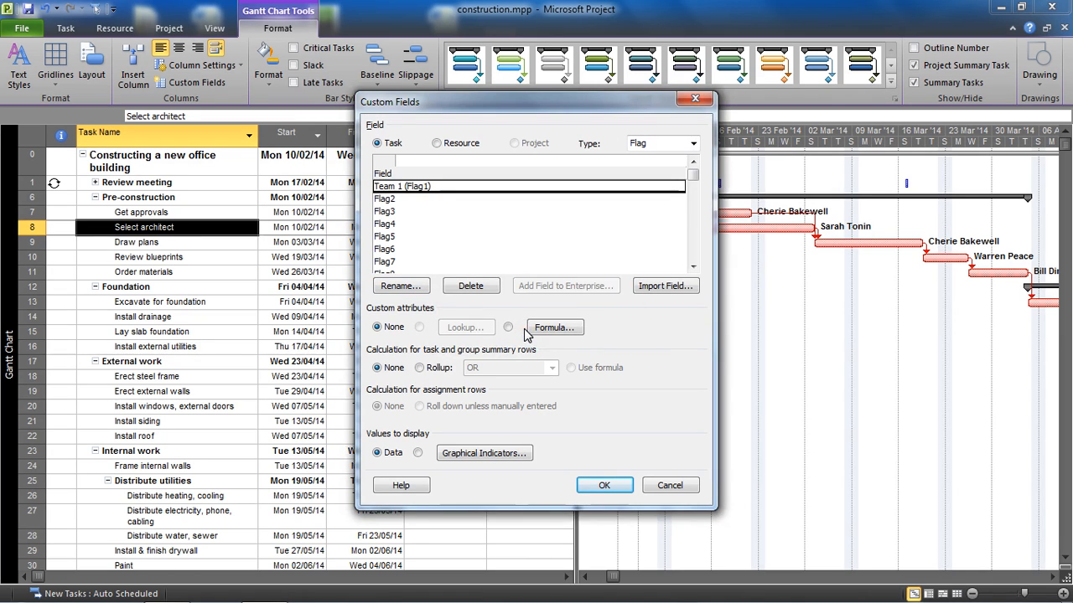
Rename Flag2 to Team 2, then reselect the Team 1 flag field
left_click(405, 198)
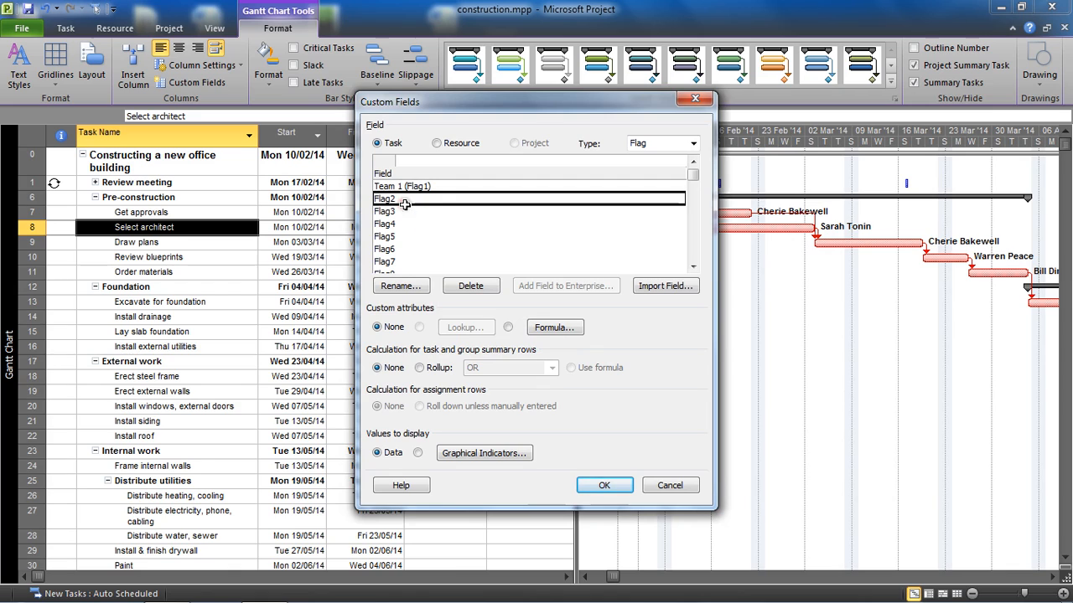
left_click(399, 285)
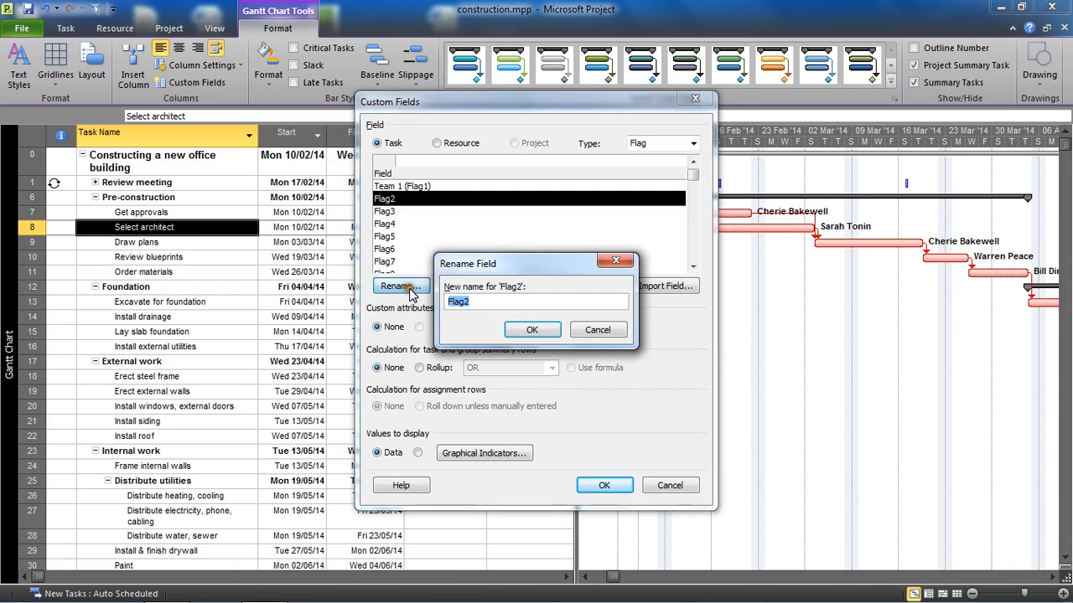
type("Team 2")
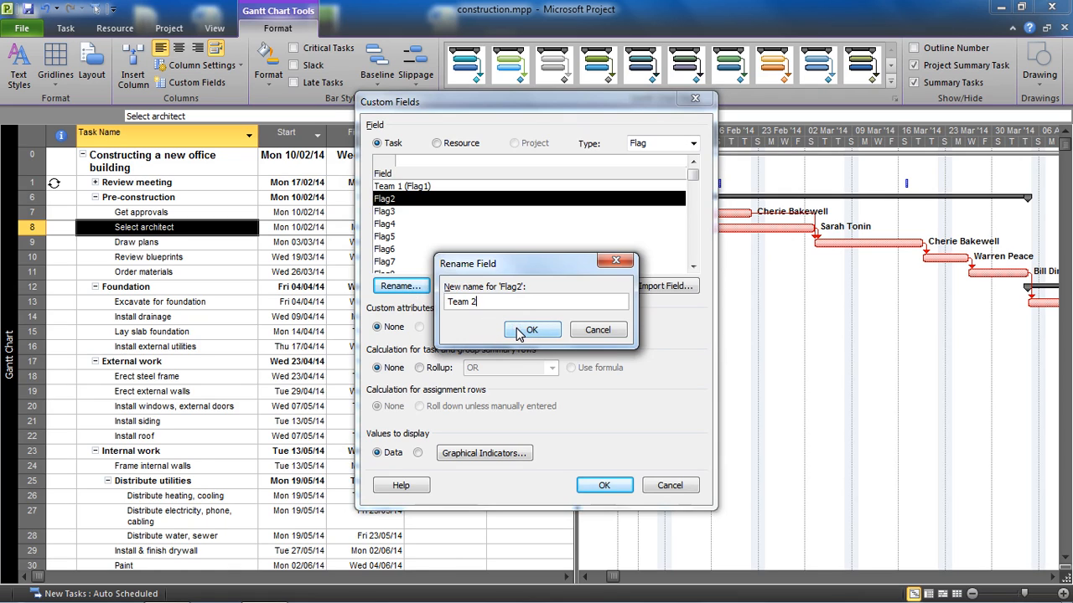
left_click(531, 328)
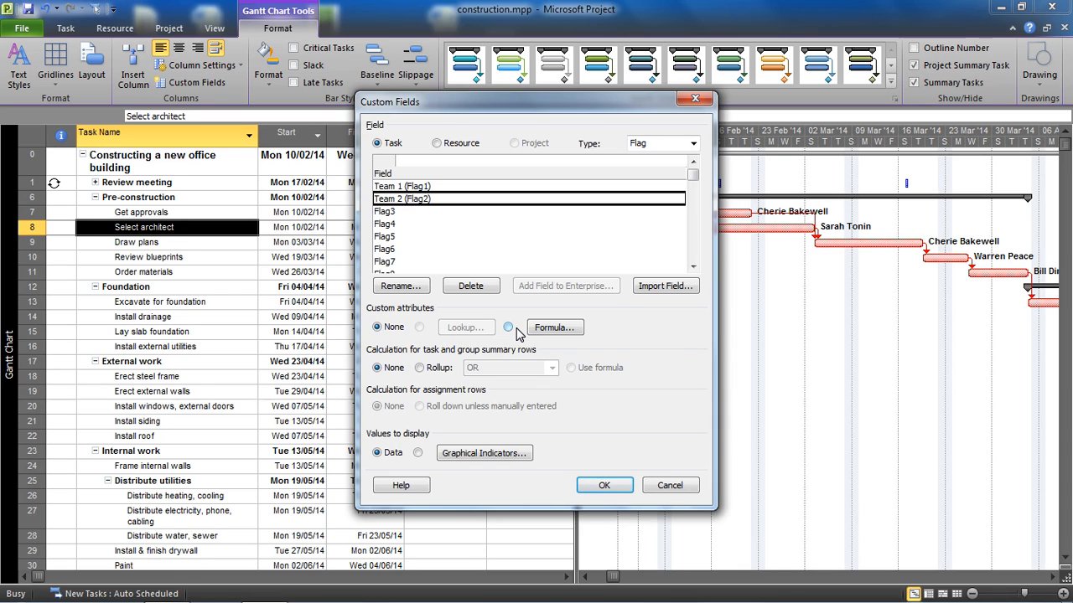
left_click(402, 186)
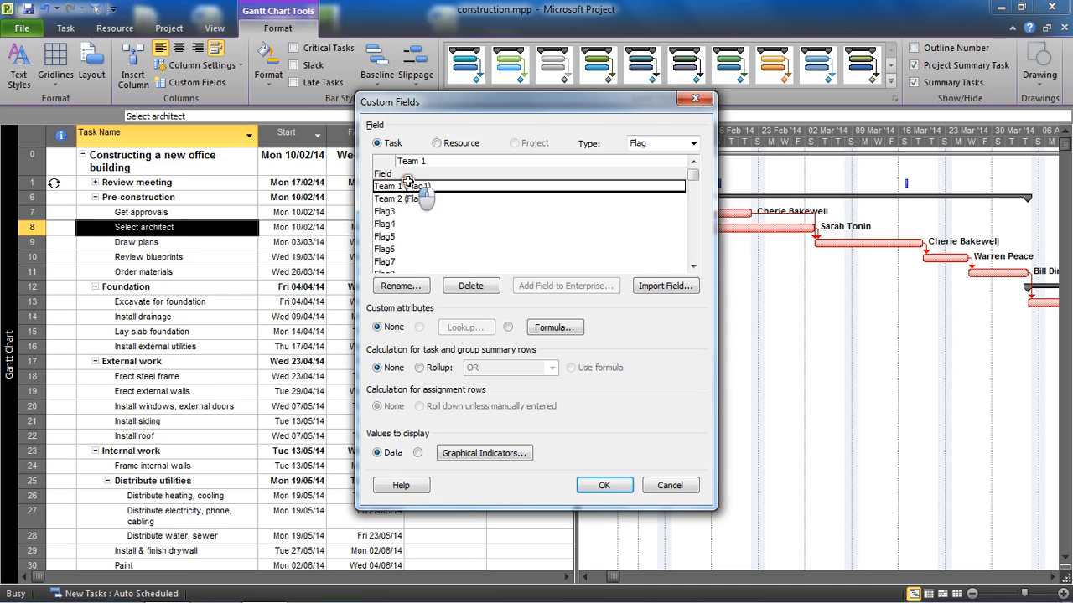
Give the Team 1 flag the formula [Resource Group] = "Team 1" and accept recalculating existing values
left_click(402, 198)
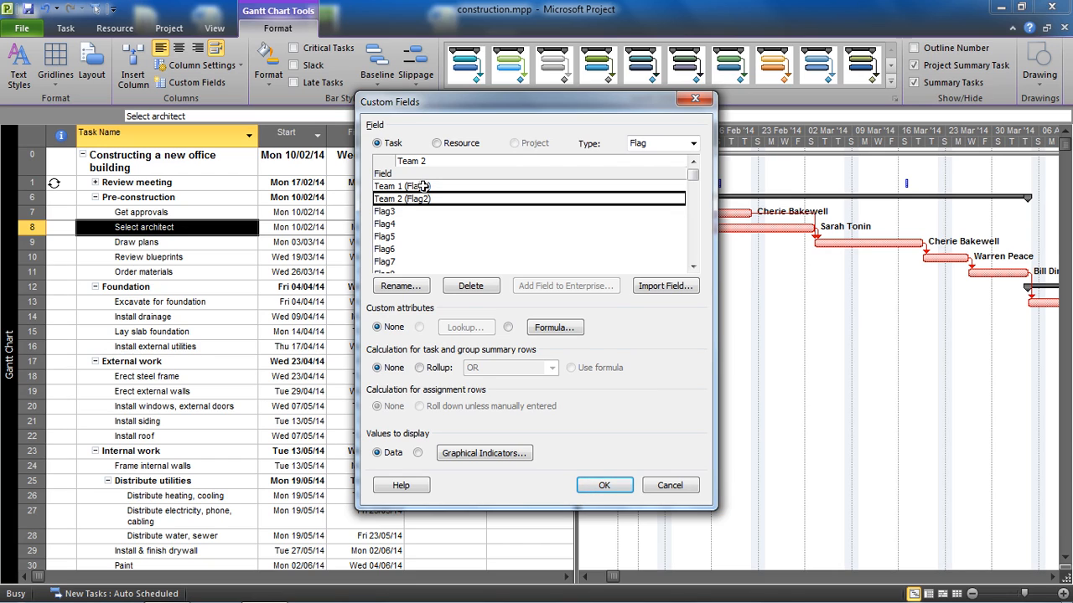
left_click(402, 187)
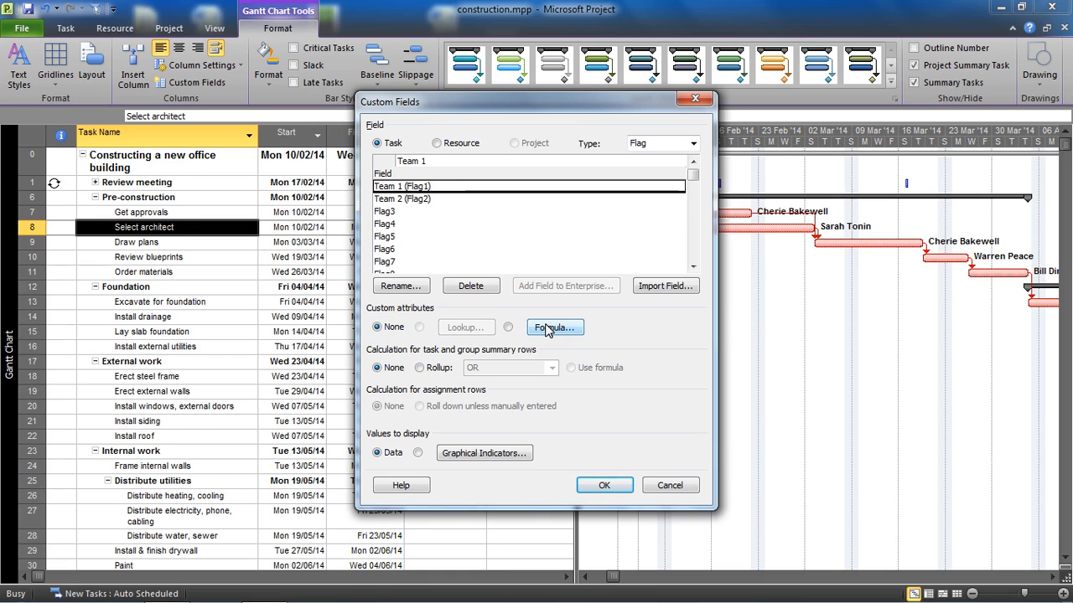
left_click(553, 327)
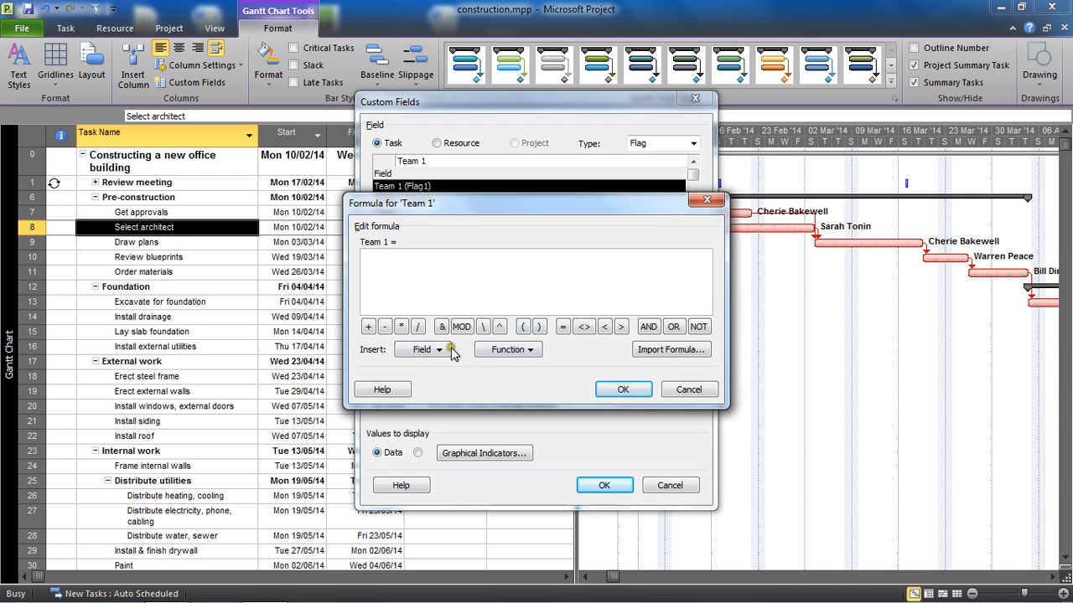
left_click(437, 350)
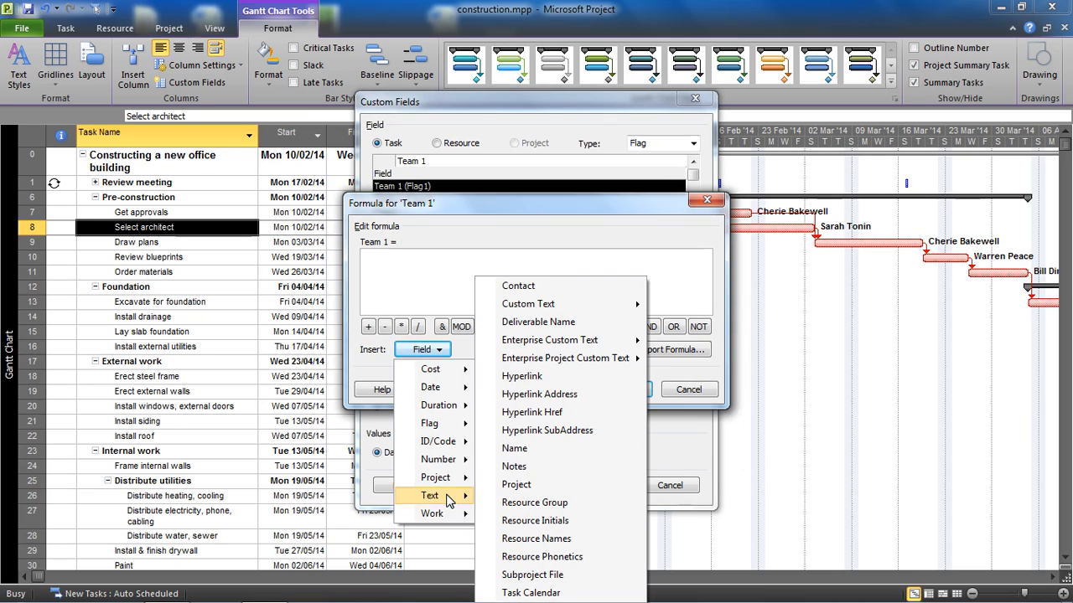
mouse_move(533, 503)
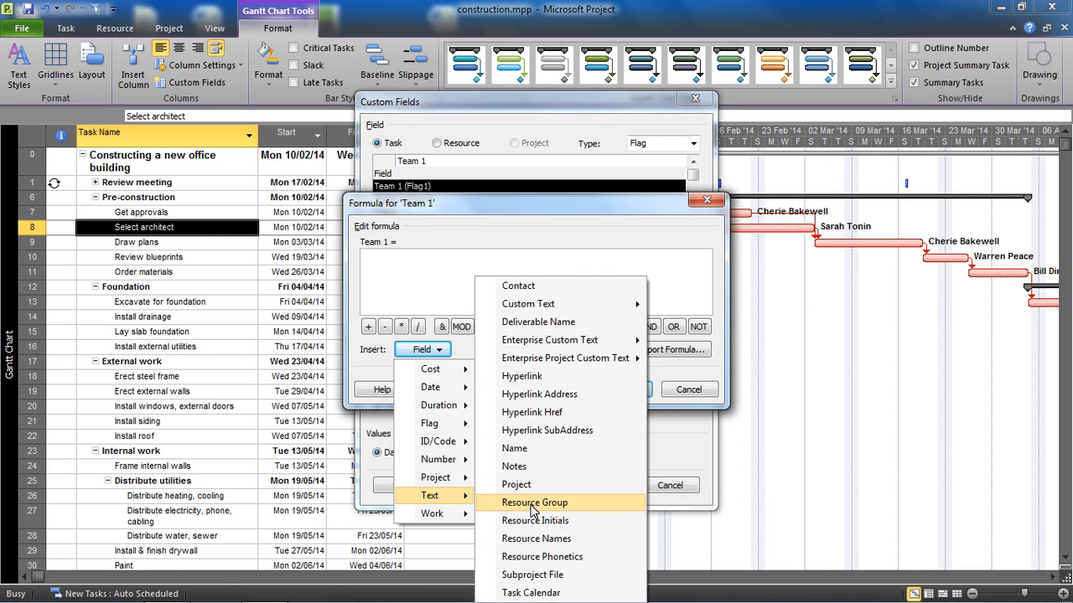
left_click(533, 503)
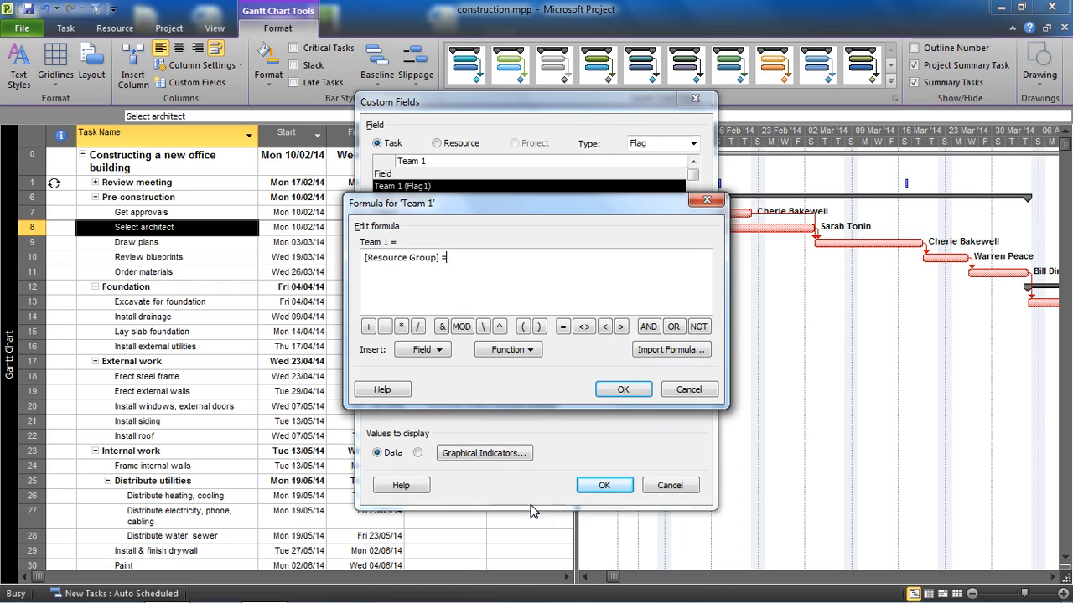
type("\"")
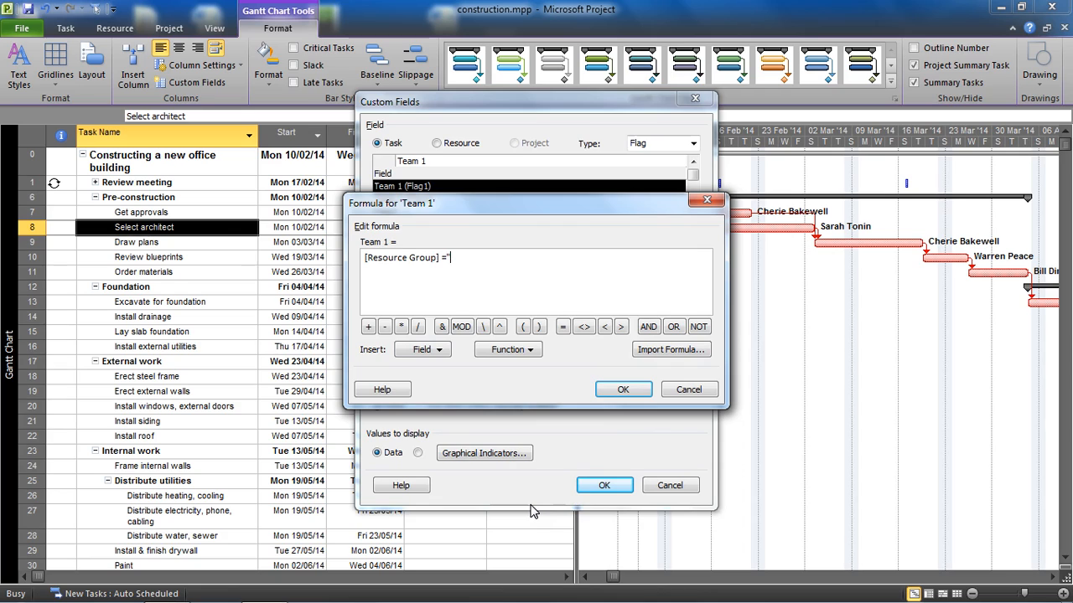
type("Team 1")
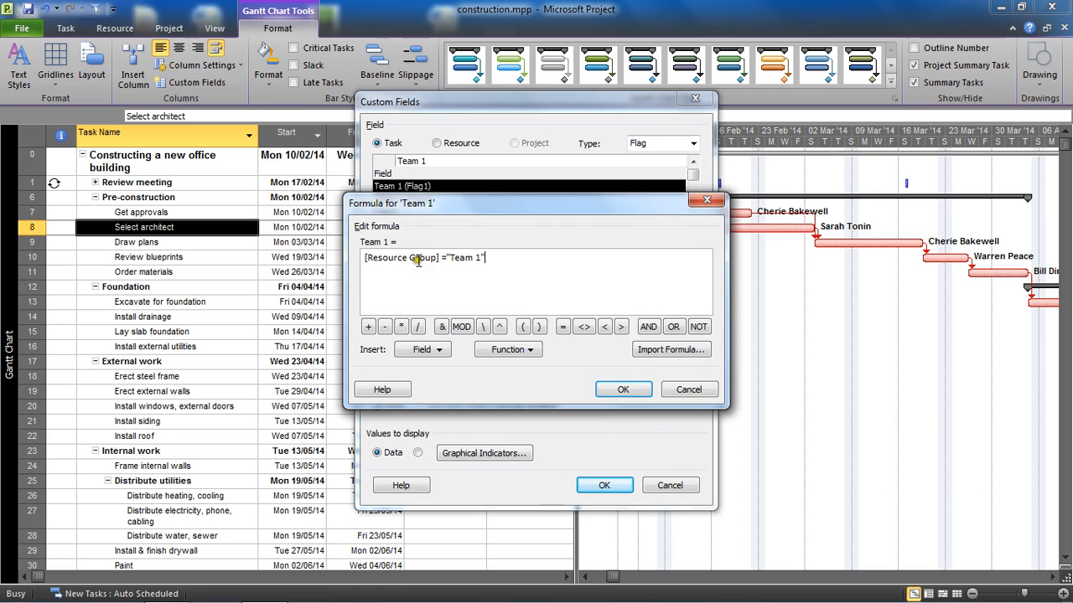
mouse_move(536, 325)
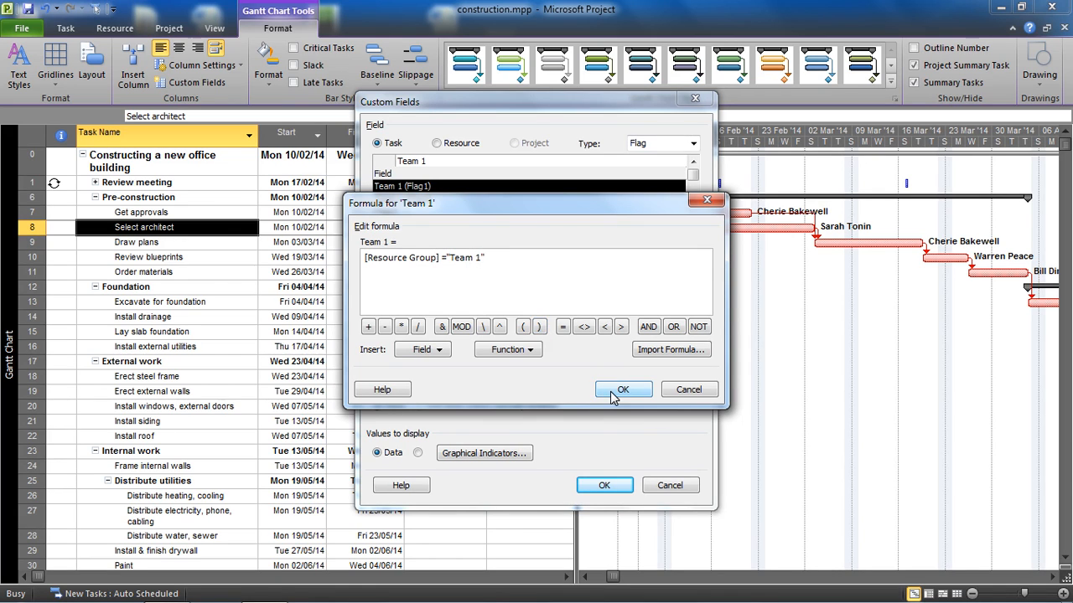
left_click(623, 389)
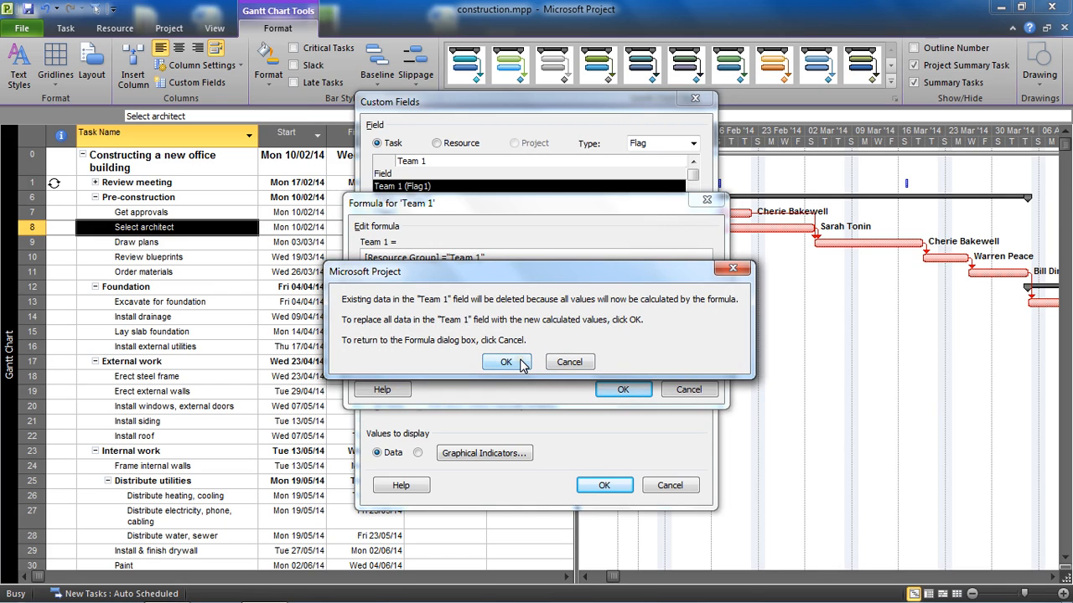
left_click(506, 362)
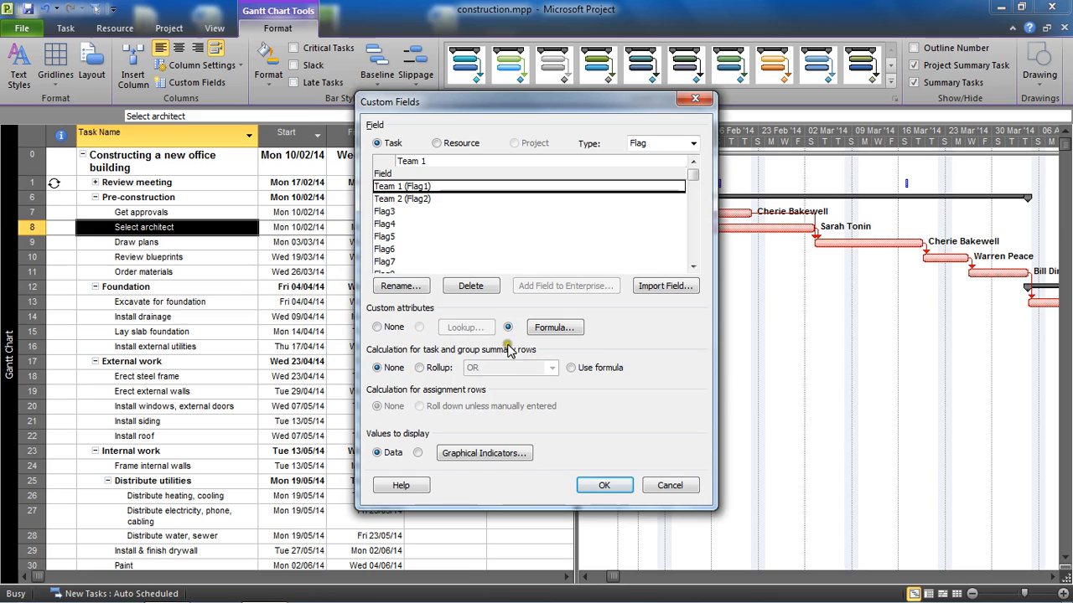
Give the Team 2 flag the formula [Resource Group] = "Team 2" and accept recalculating existing values
left_click(402, 198)
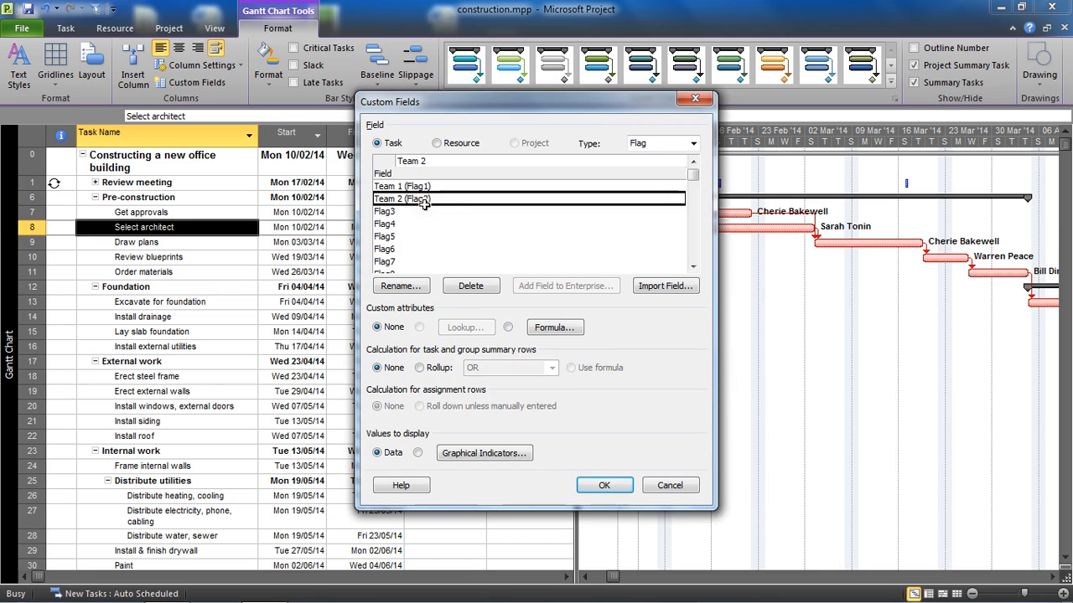
left_click(553, 326)
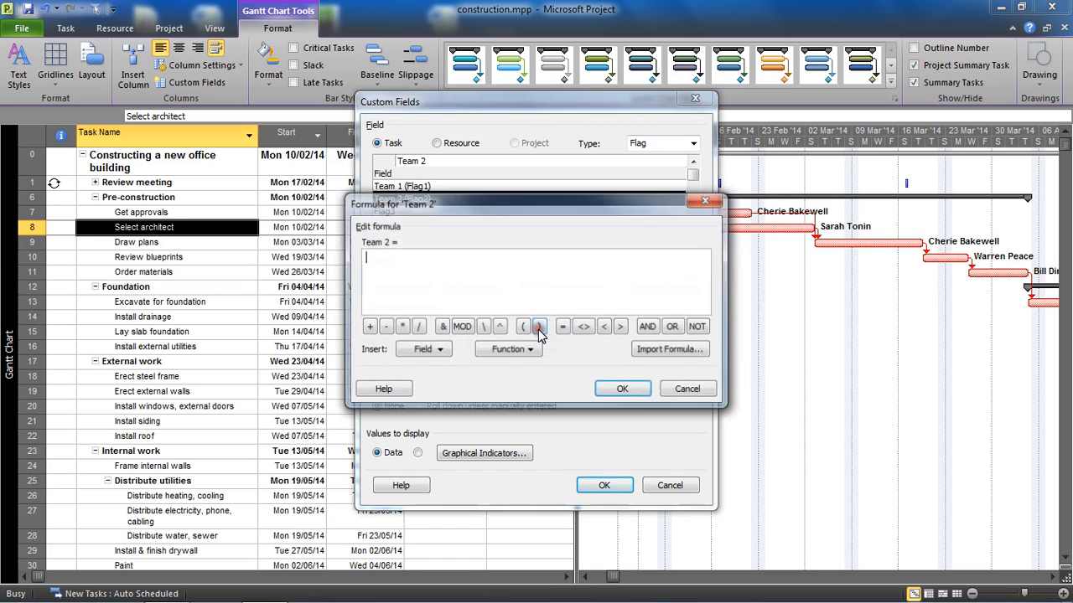
left_click(422, 351)
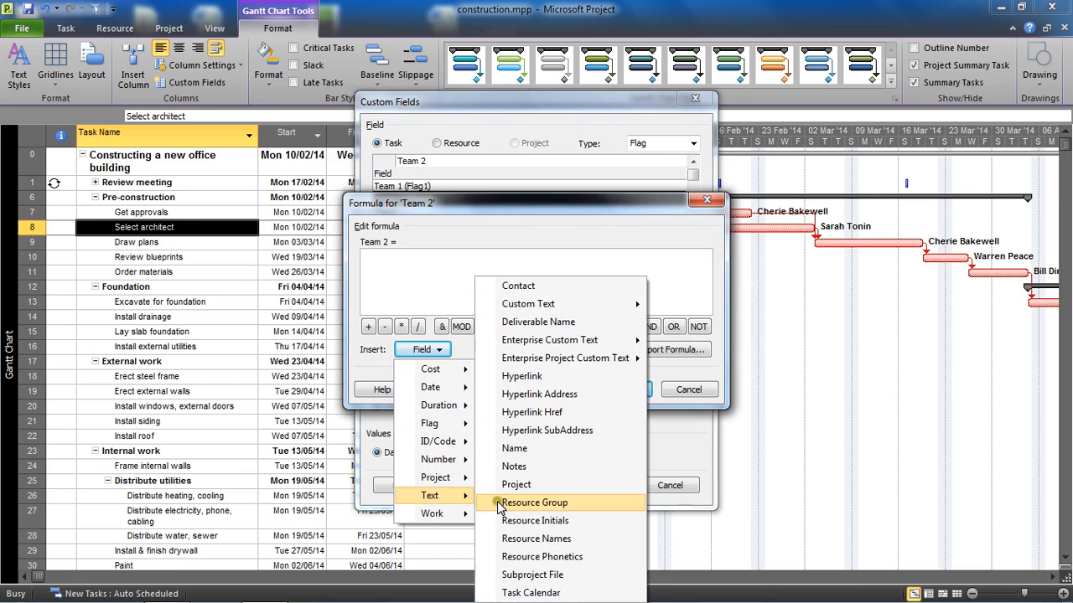
left_click(534, 502)
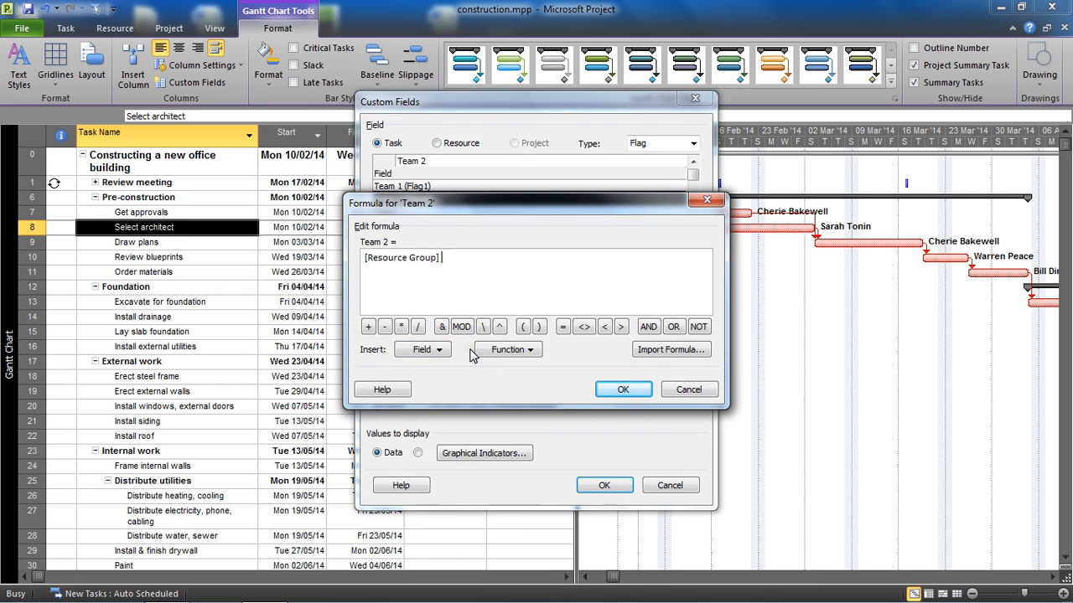
type("=\"")
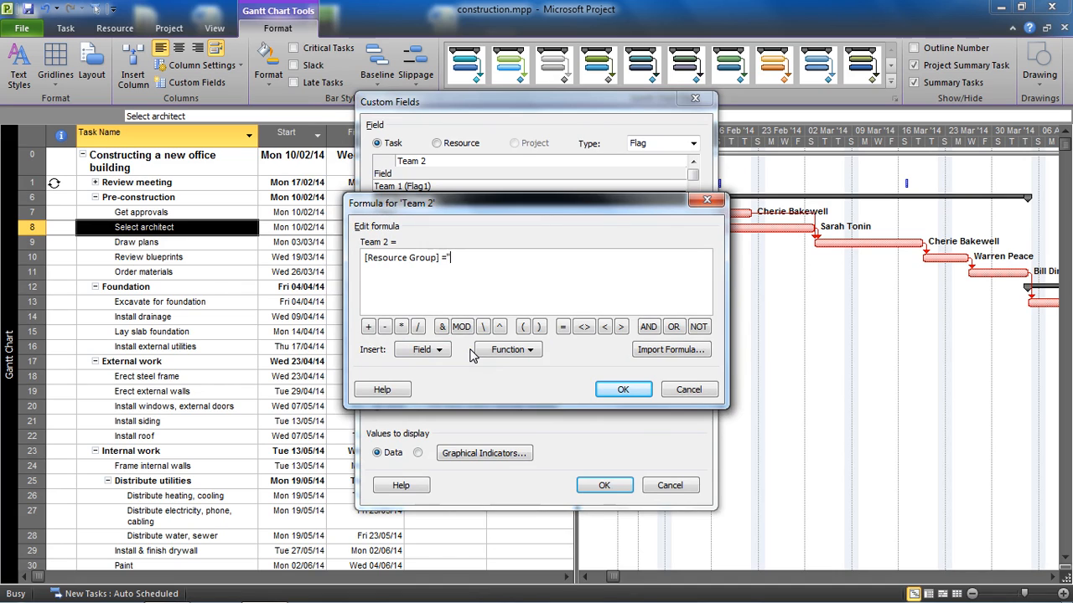
type("Team 2\"")
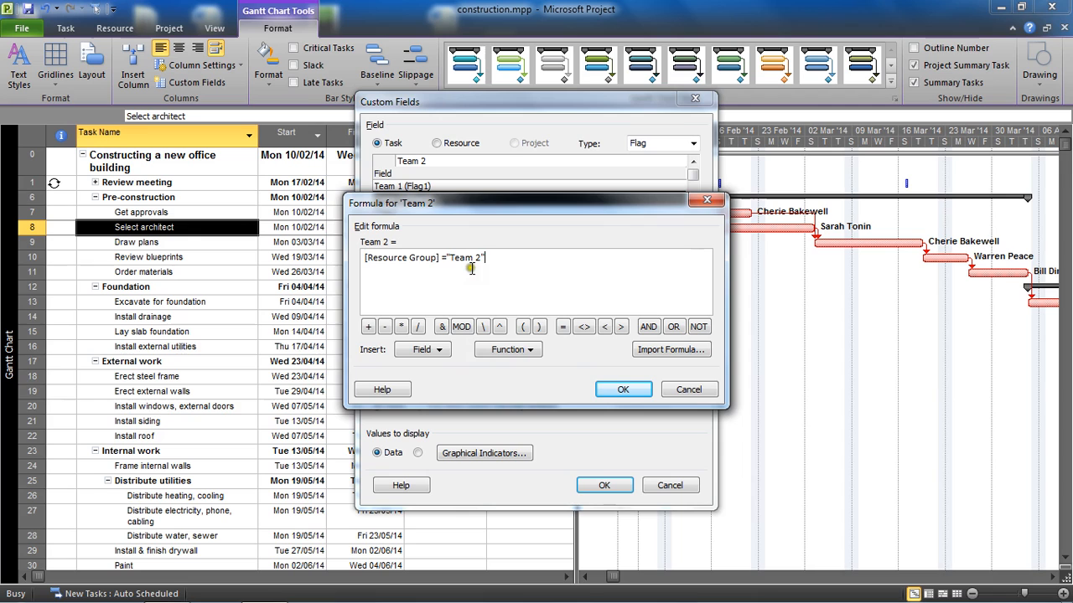
left_click(624, 389)
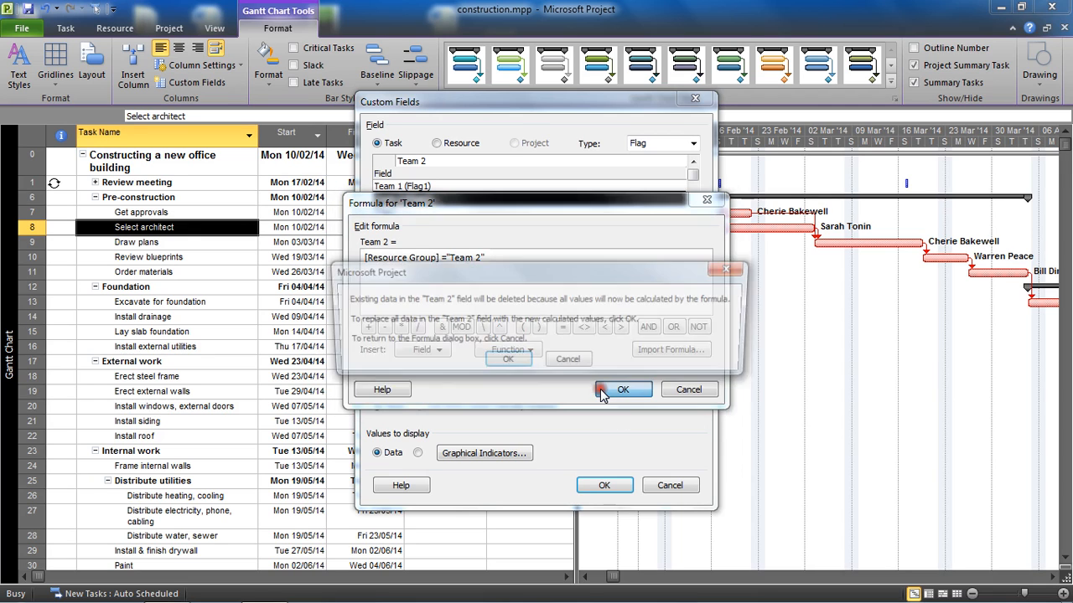
left_click(624, 389)
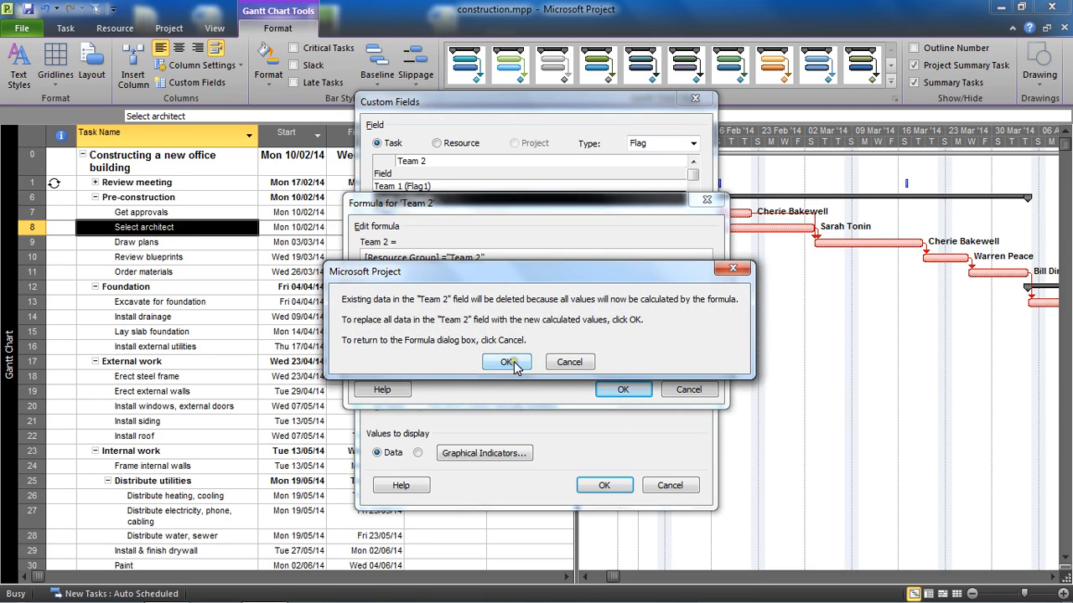
left_click(506, 362)
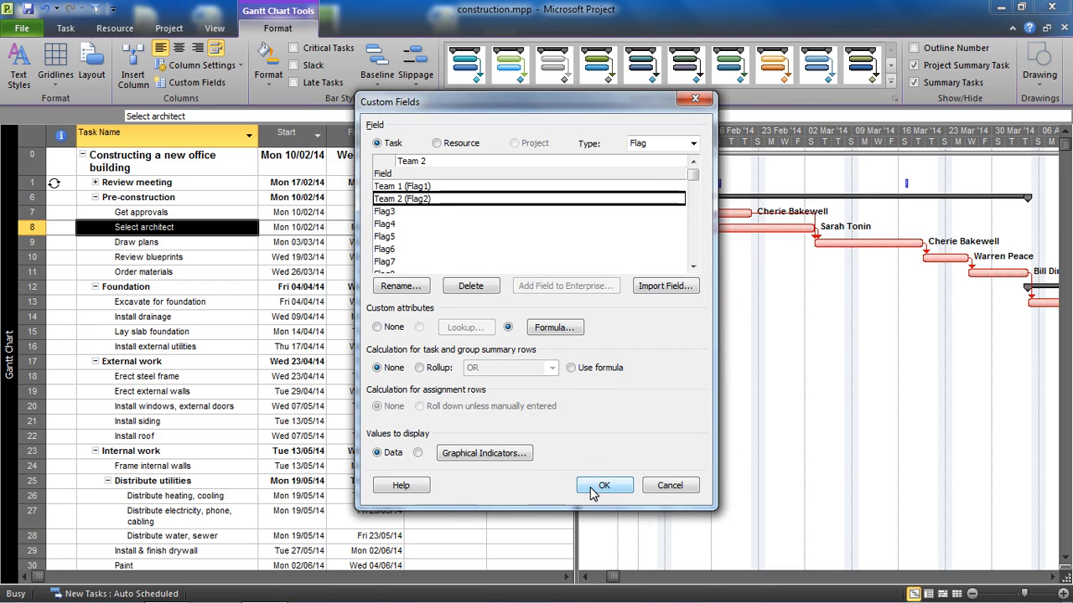
Close the Custom Fields dialog to return to the Gantt chart
left_click(604, 486)
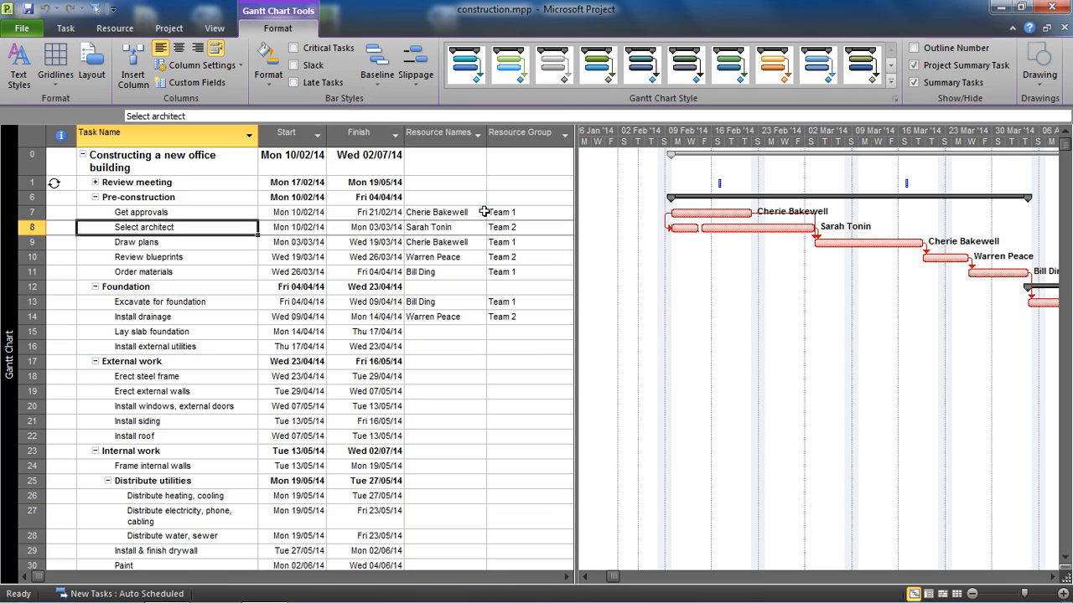
mouse_move(439, 131)
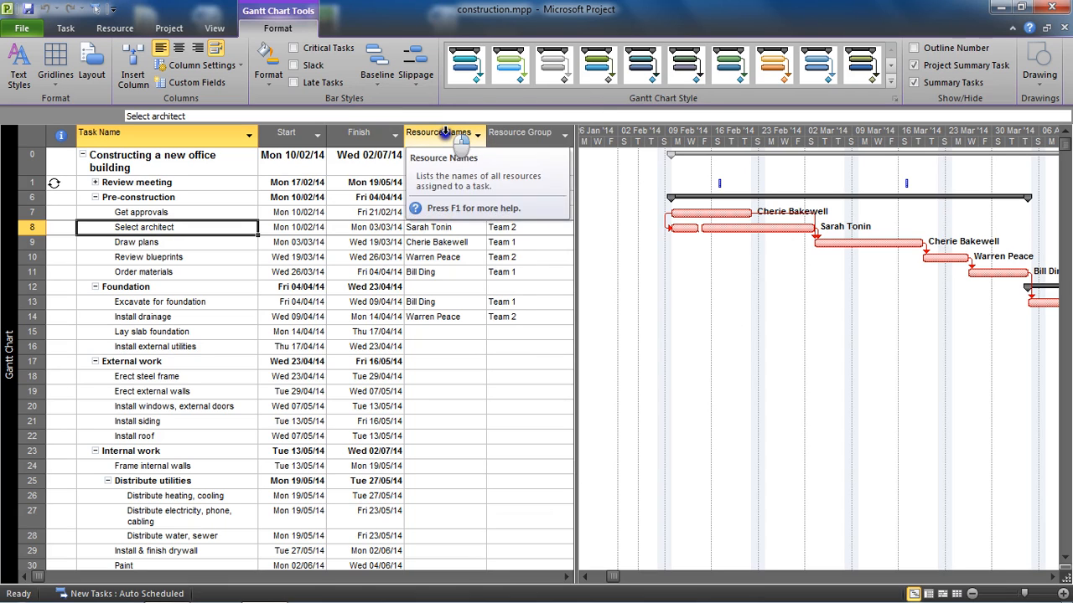
right_click(442, 131)
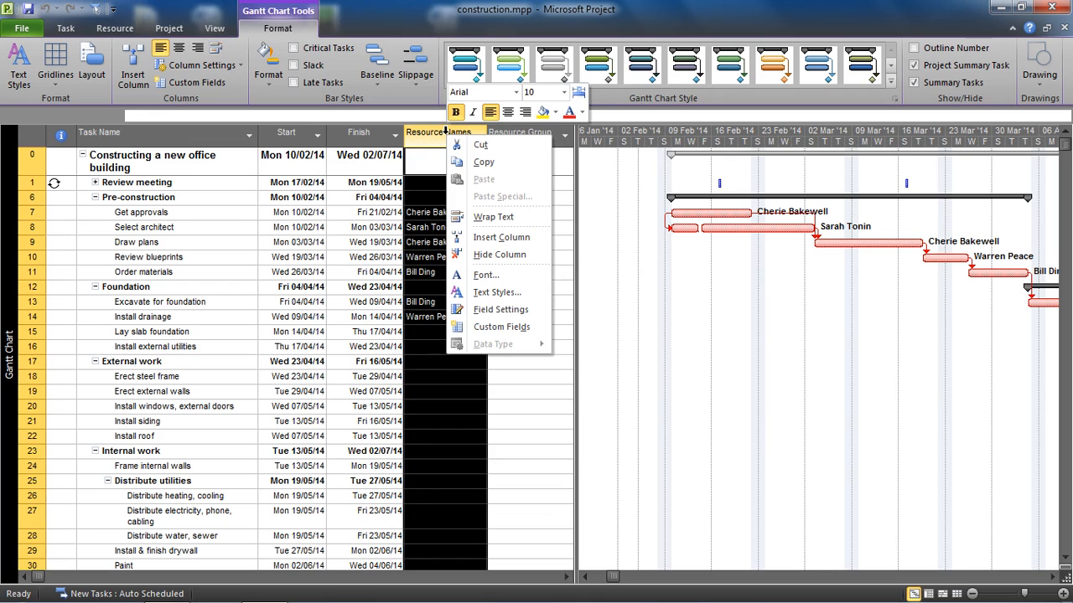
mouse_move(500, 254)
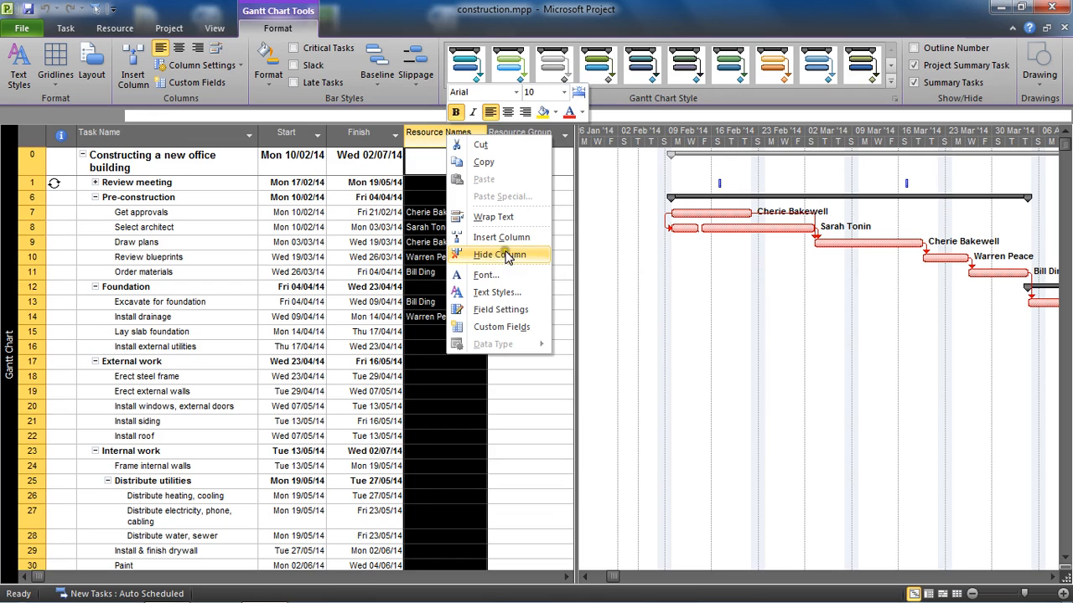
left_click(501, 236)
type("team")
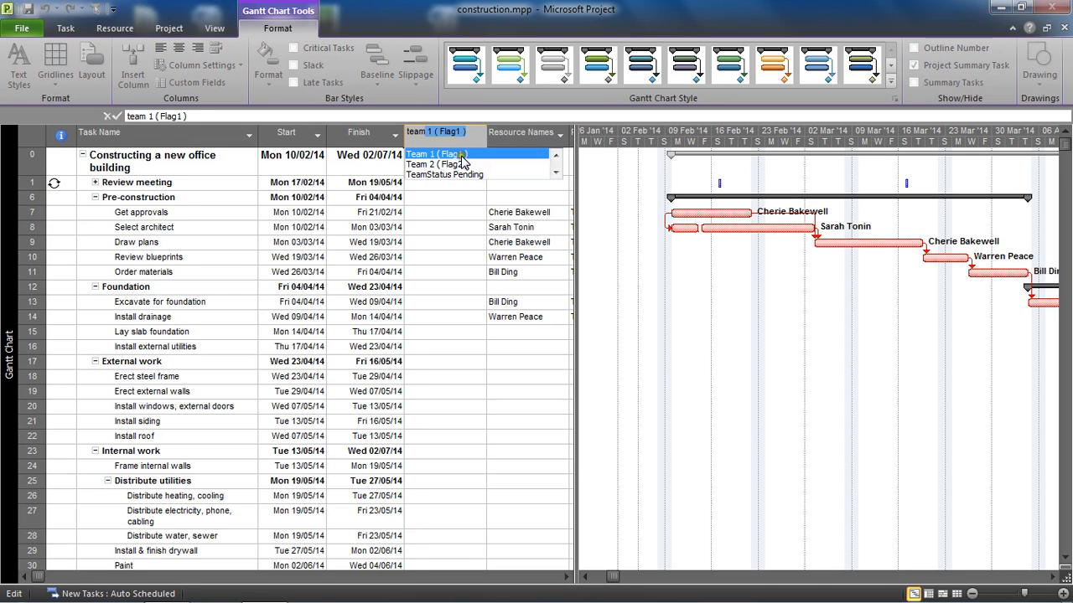
left_click(432, 154)
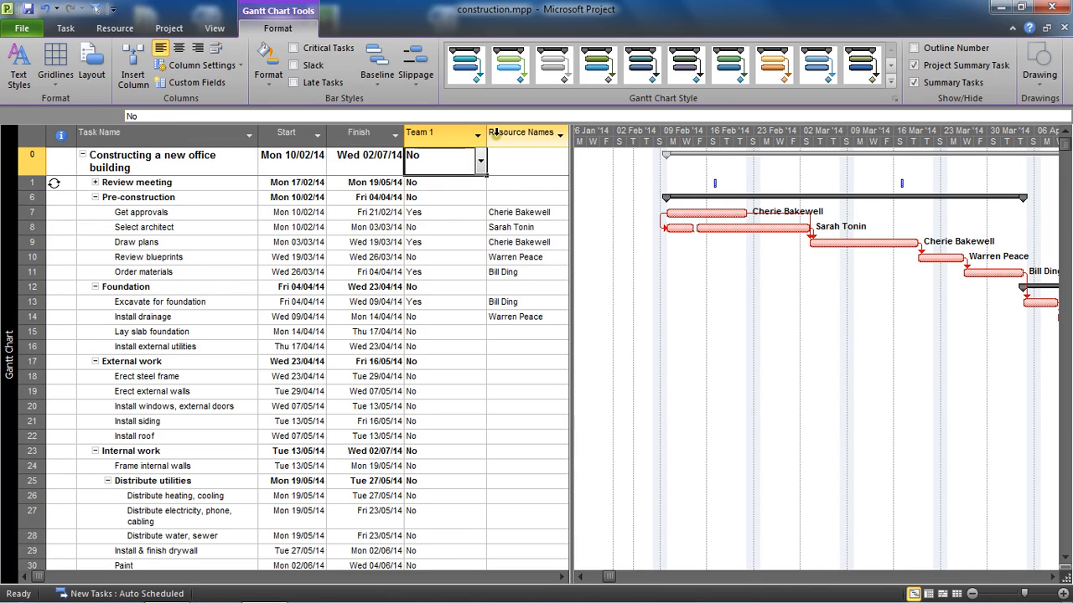
right_click(523, 133)
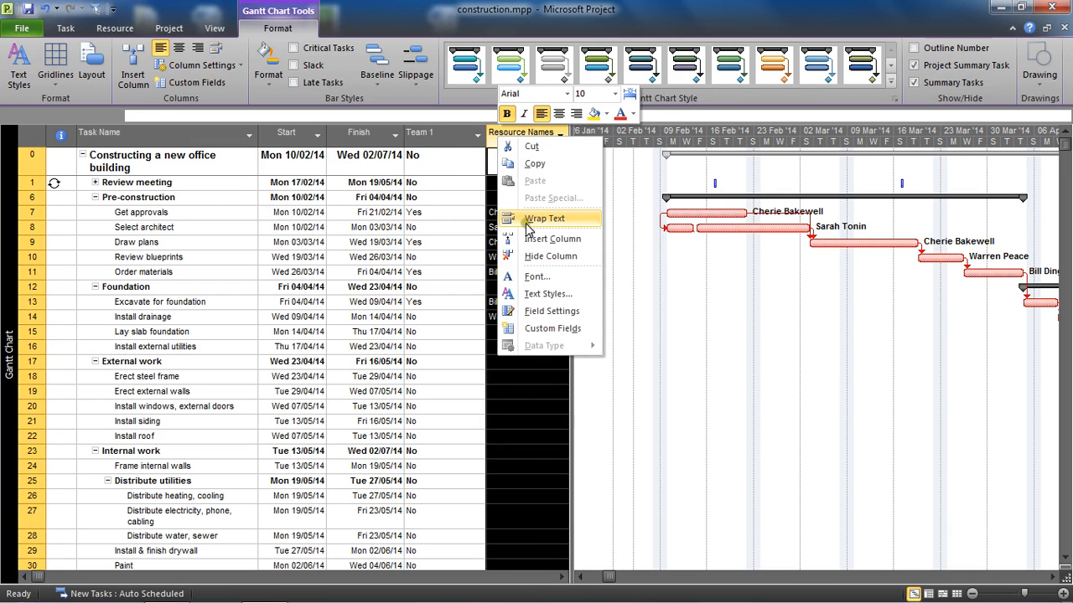
left_click(553, 238)
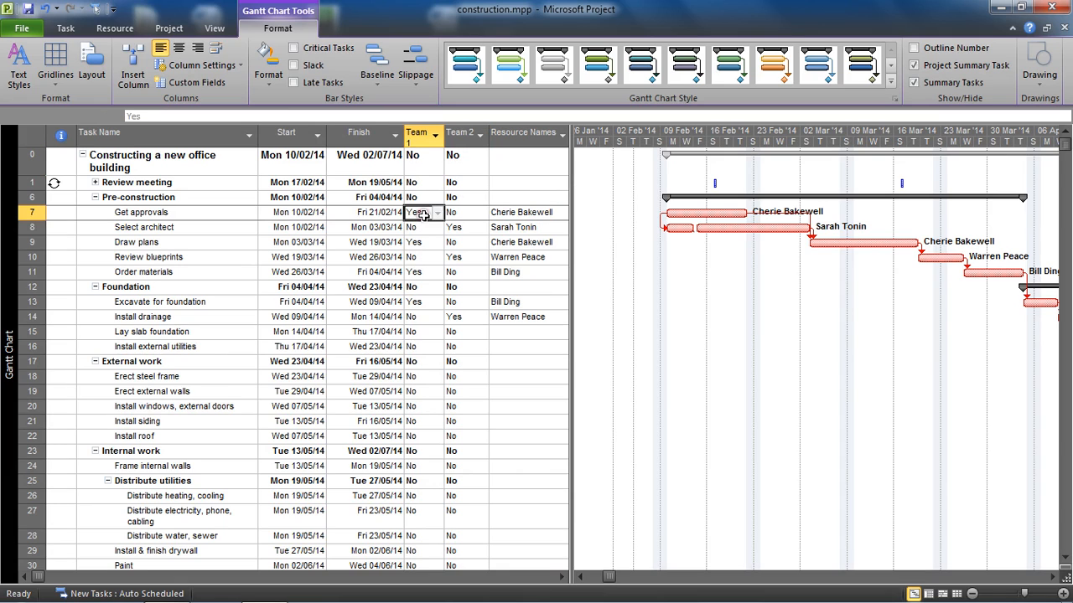
left_click(461, 228)
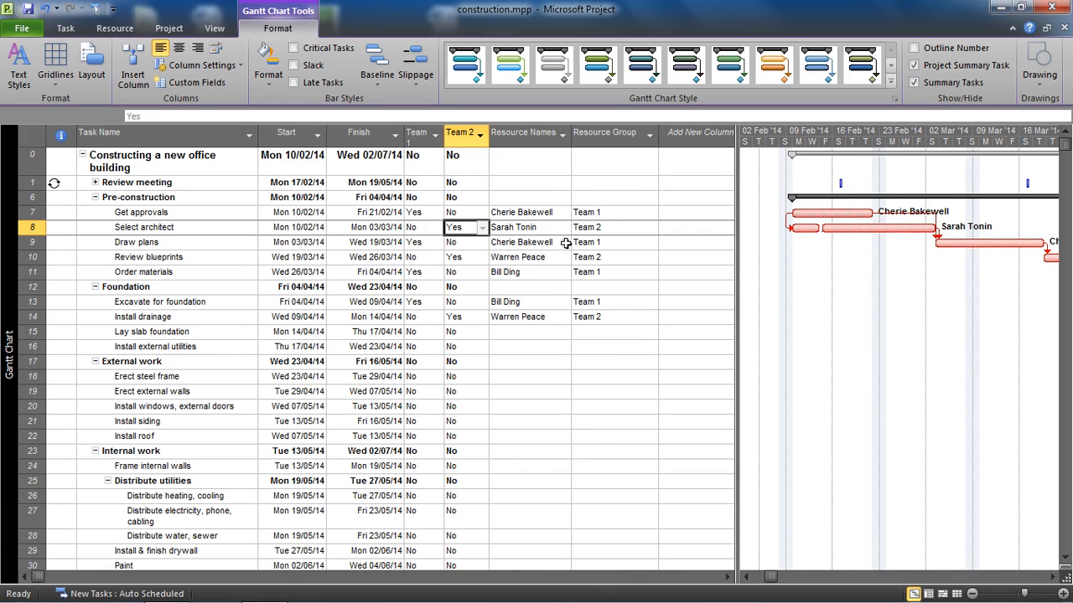
mouse_move(570, 267)
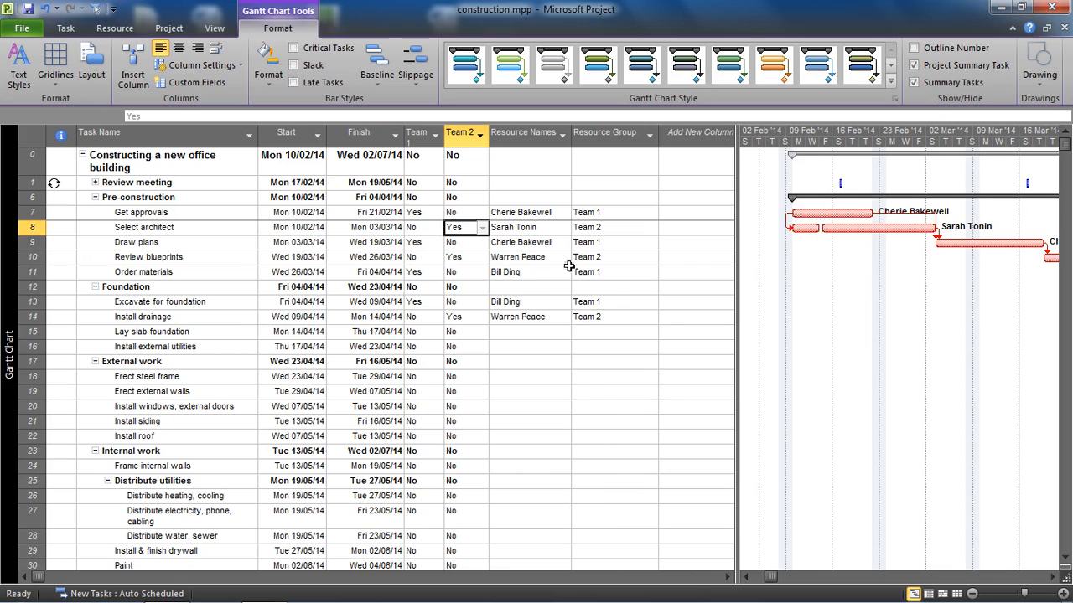
mouse_move(449, 310)
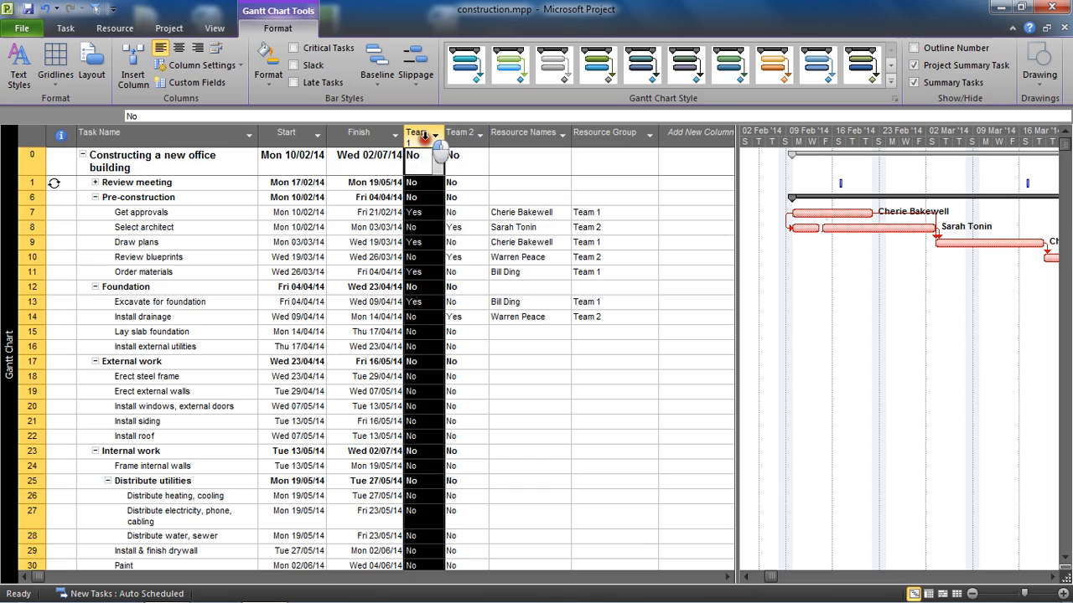
left_click(461, 132)
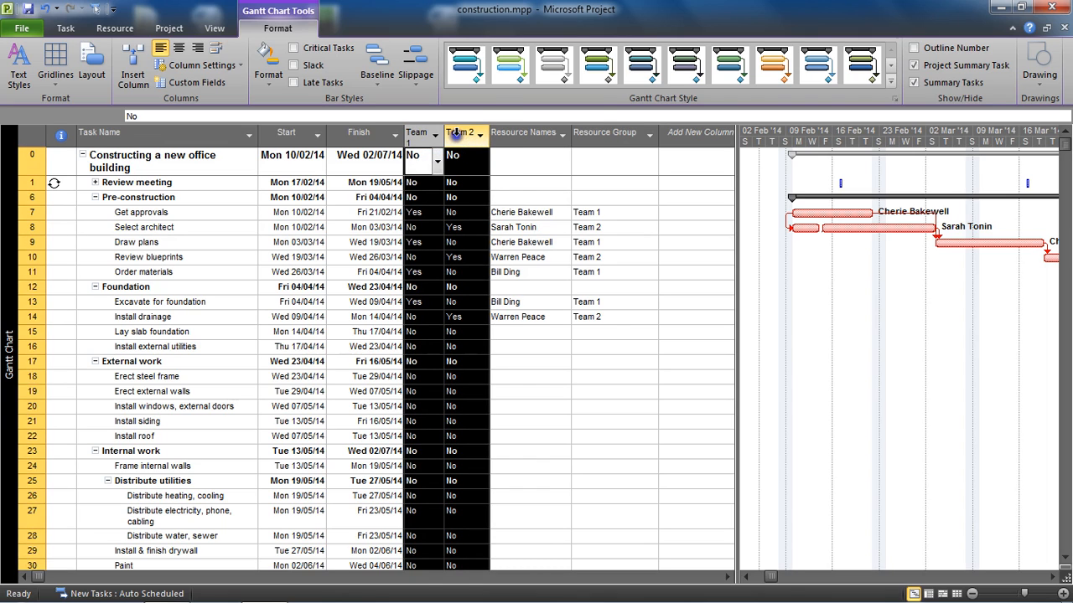
right_click(462, 133)
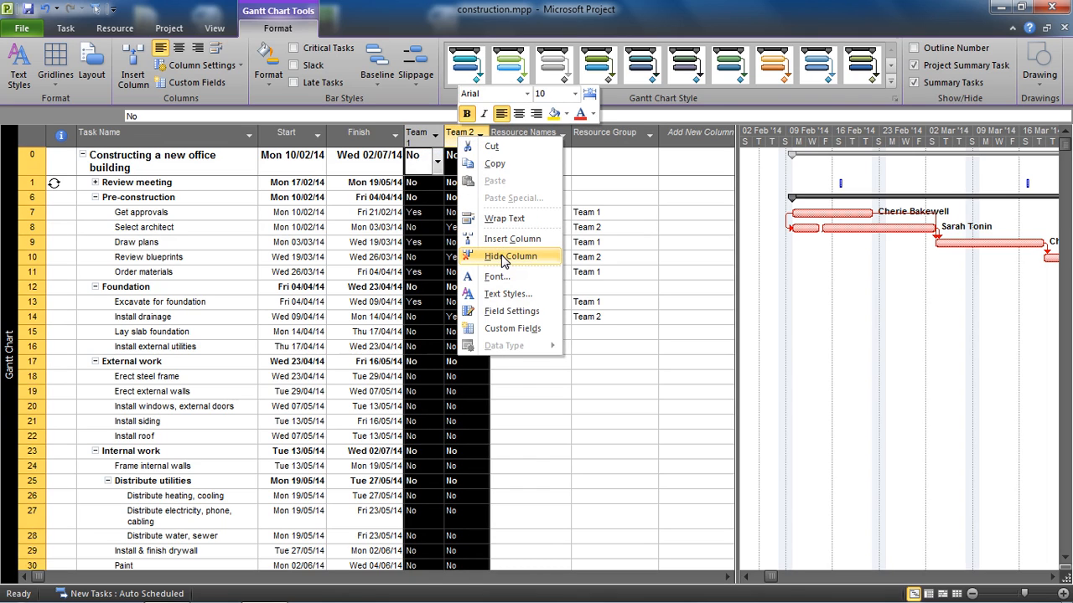
left_click(513, 257)
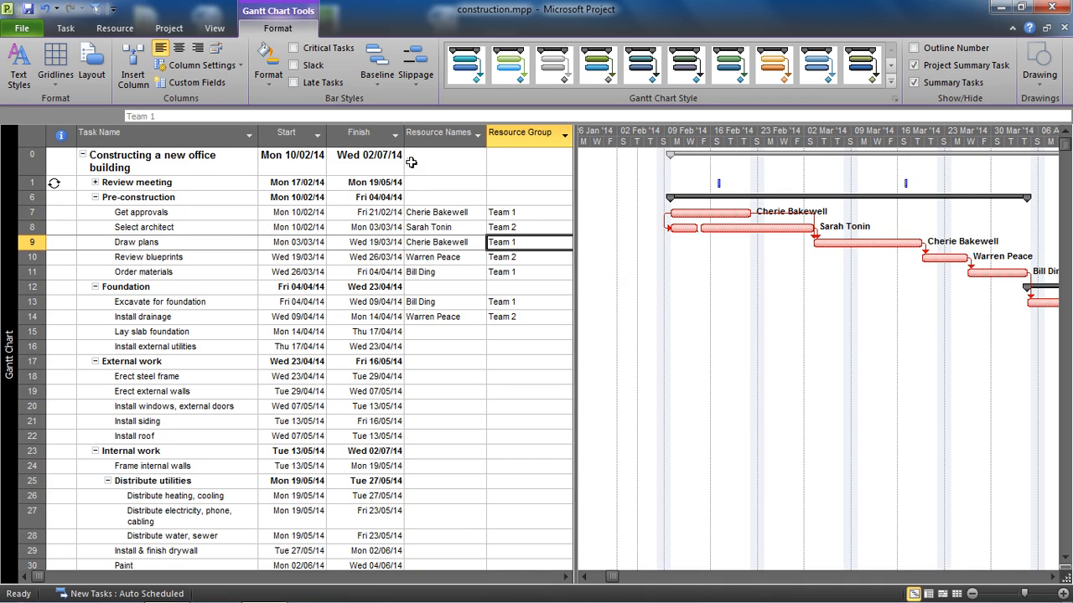
mouse_move(362, 132)
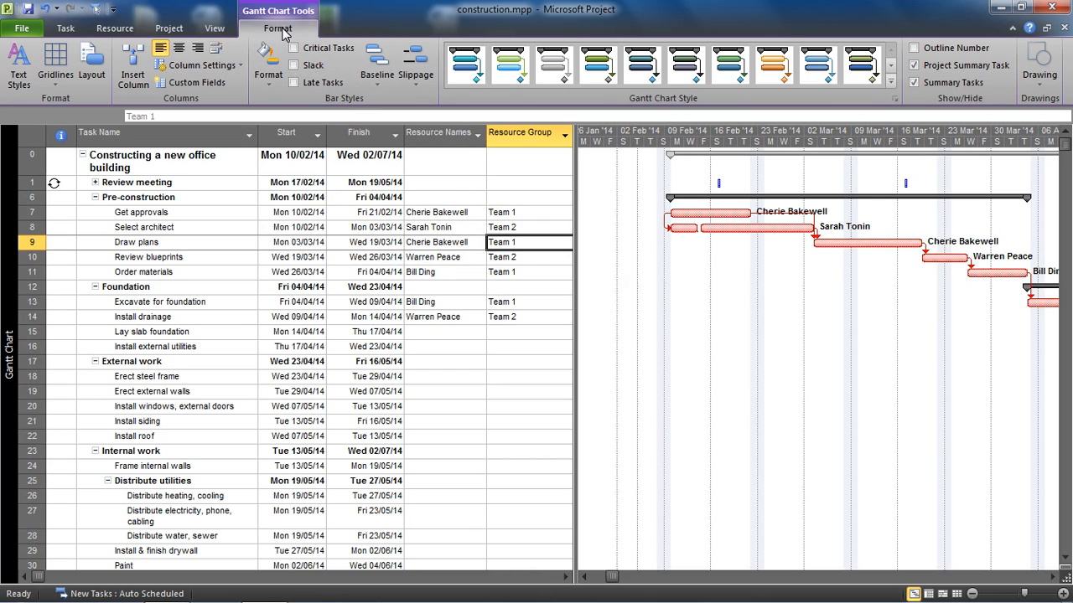
Open the Bar Styles dialog from the Gantt chart Format ribbon
left_click(268, 67)
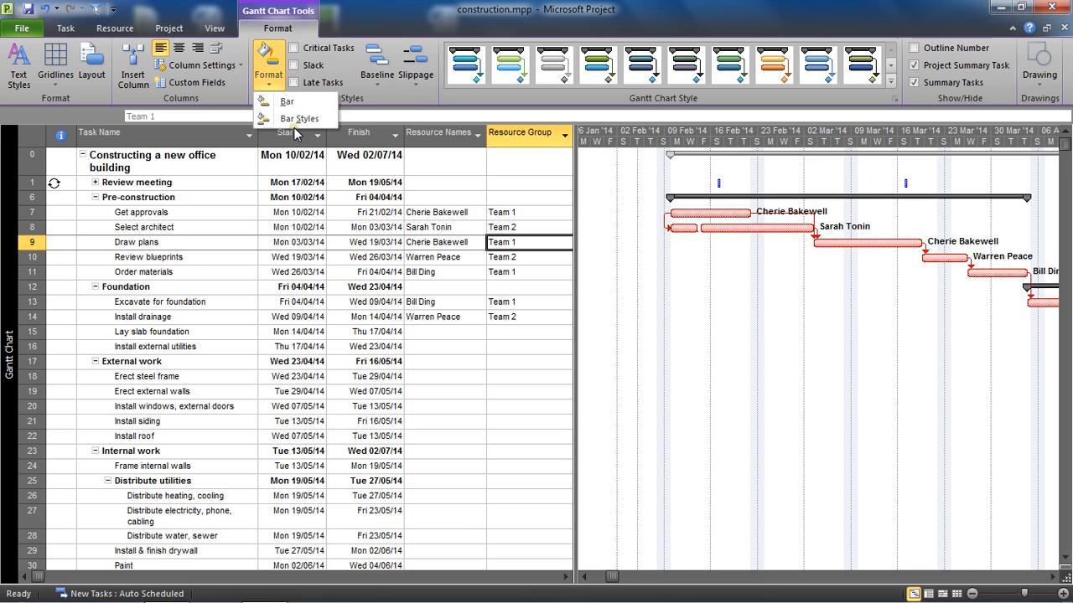
mouse_move(298, 118)
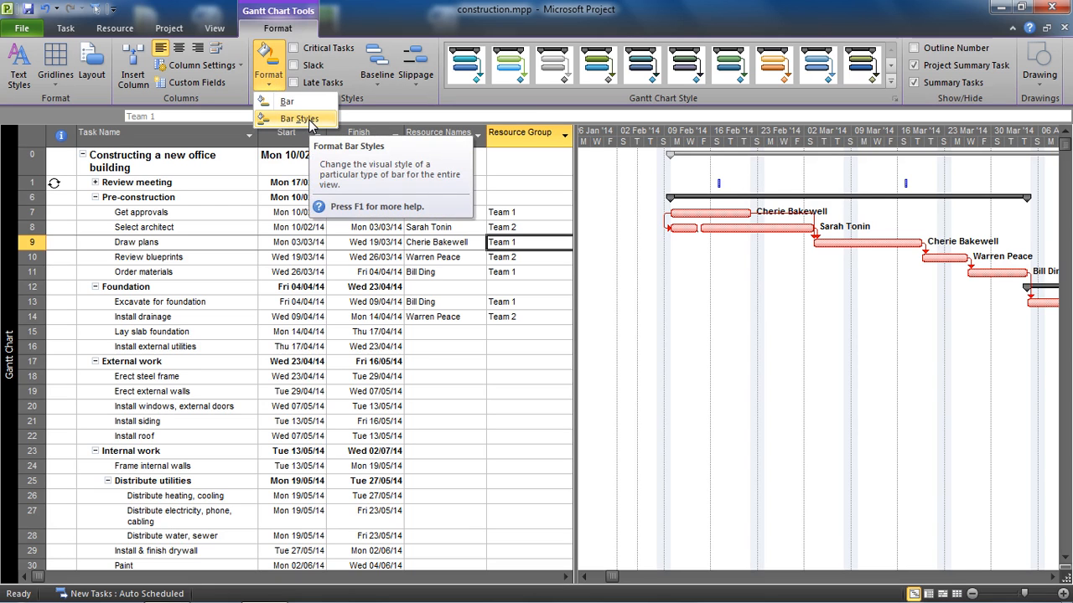
left_click(298, 117)
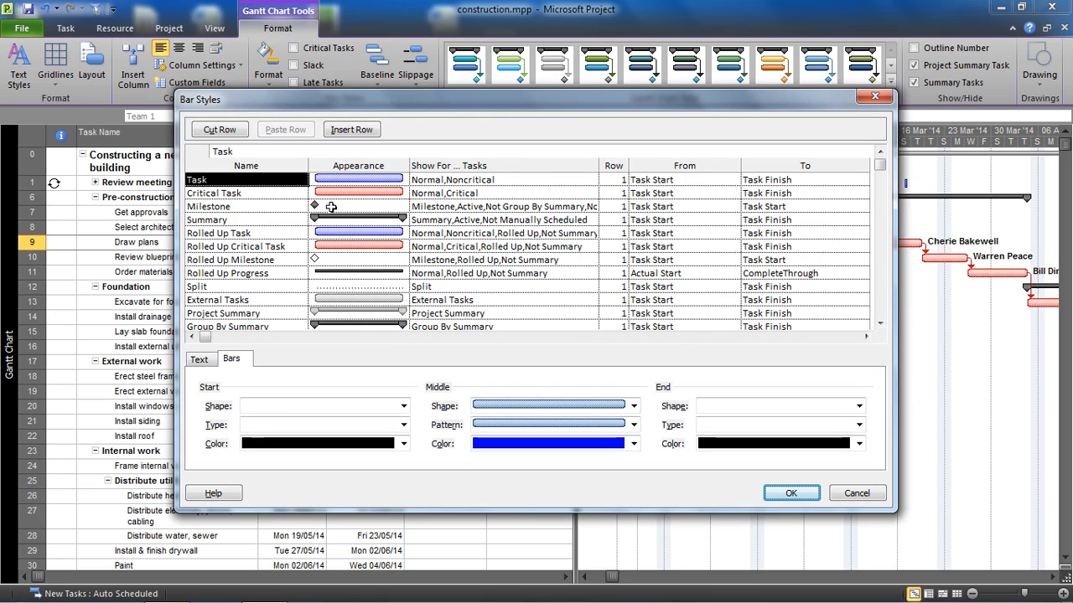
mouse_move(897, 221)
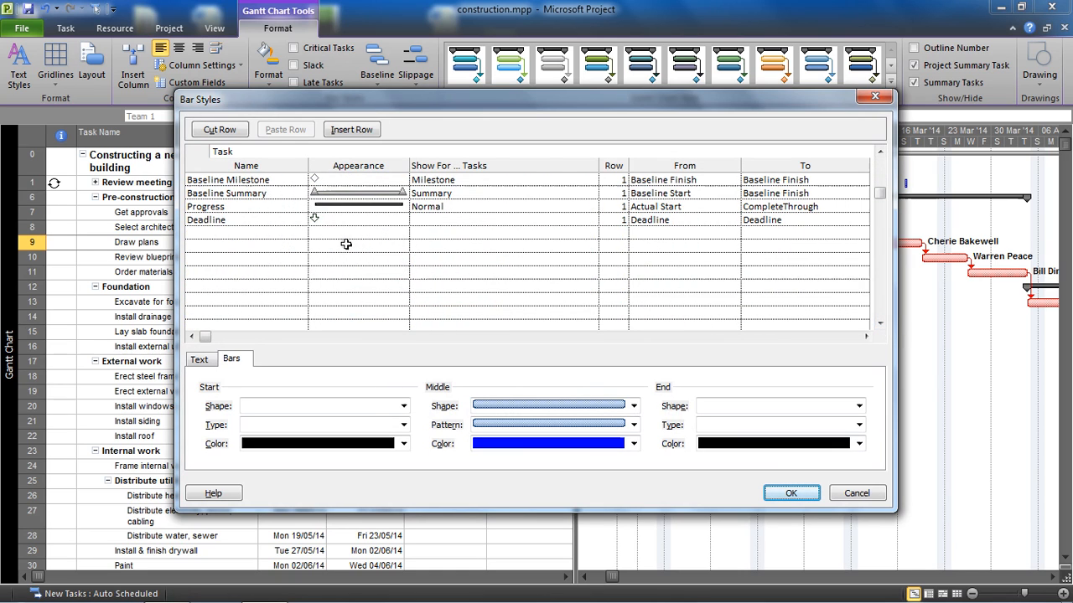
Add a Team 1 bar style shown for Flag1 tasks with a solid green middle bar
left_click(245, 233)
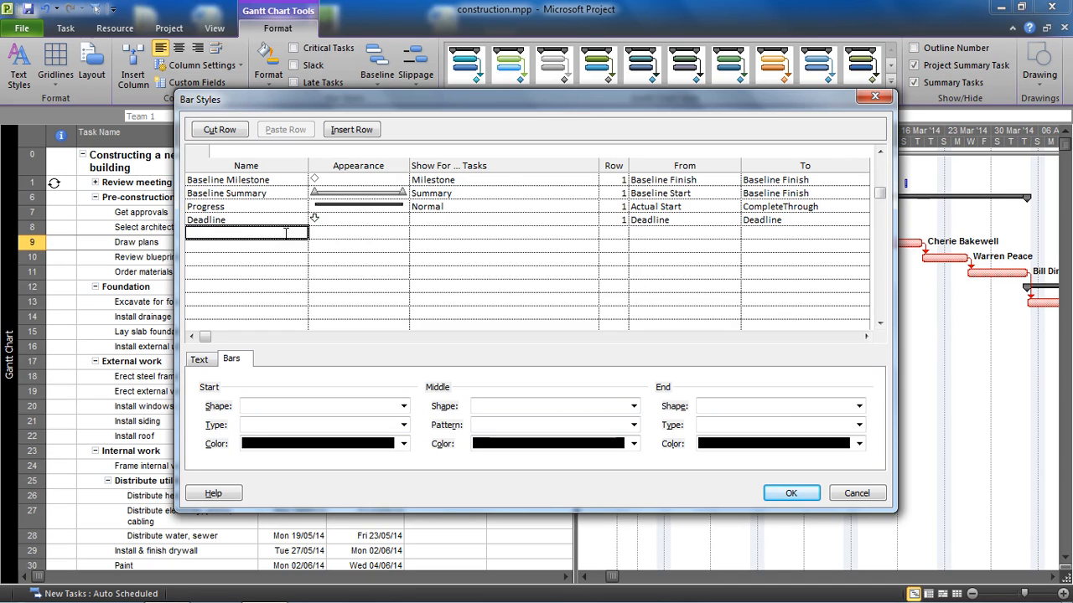
type("Team 1")
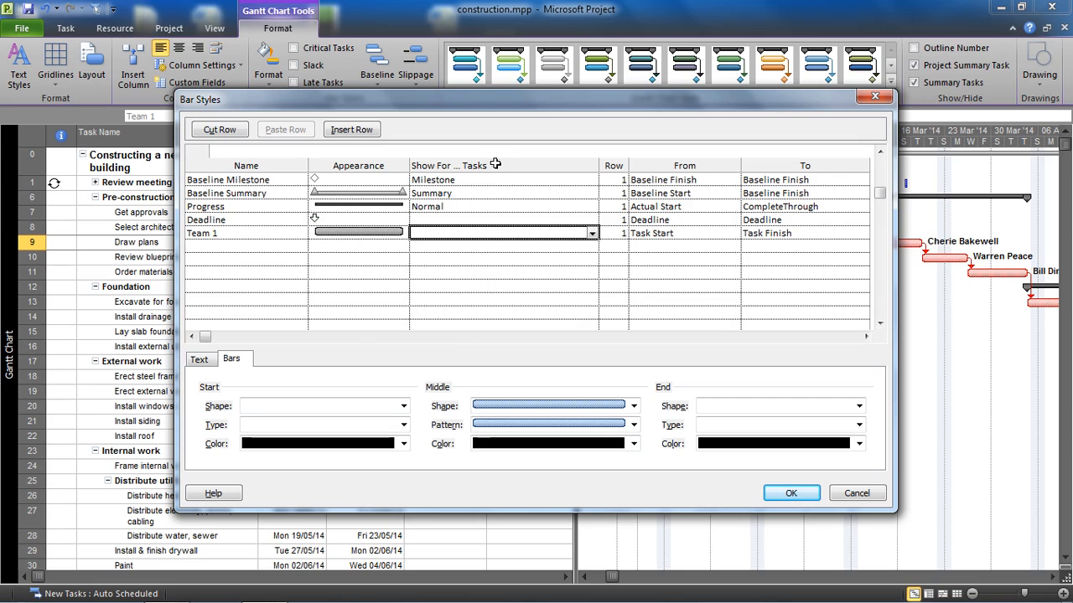
left_click(590, 233)
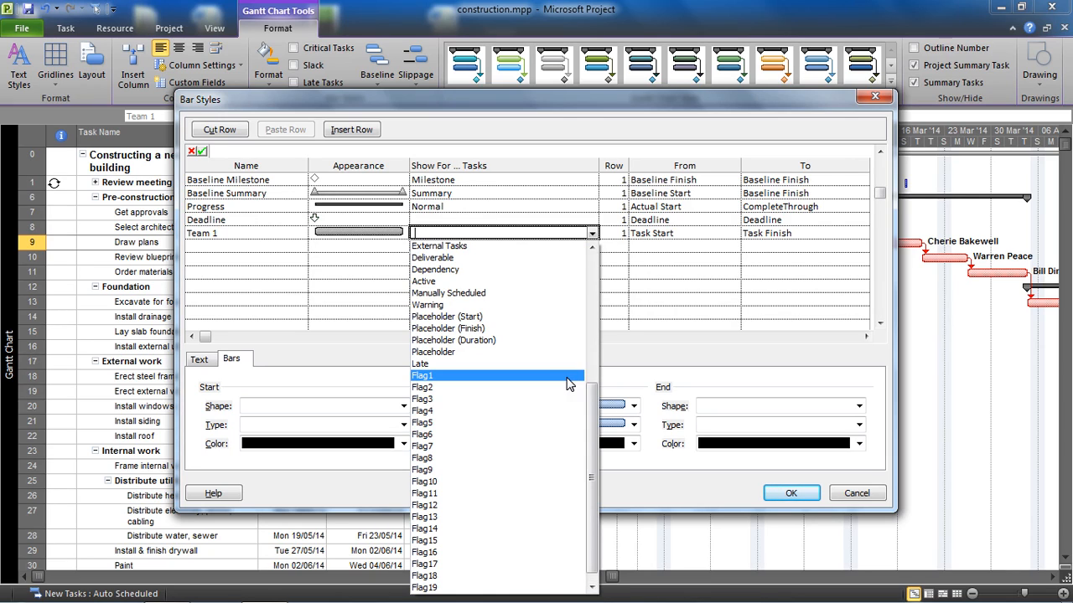
left_click(422, 375)
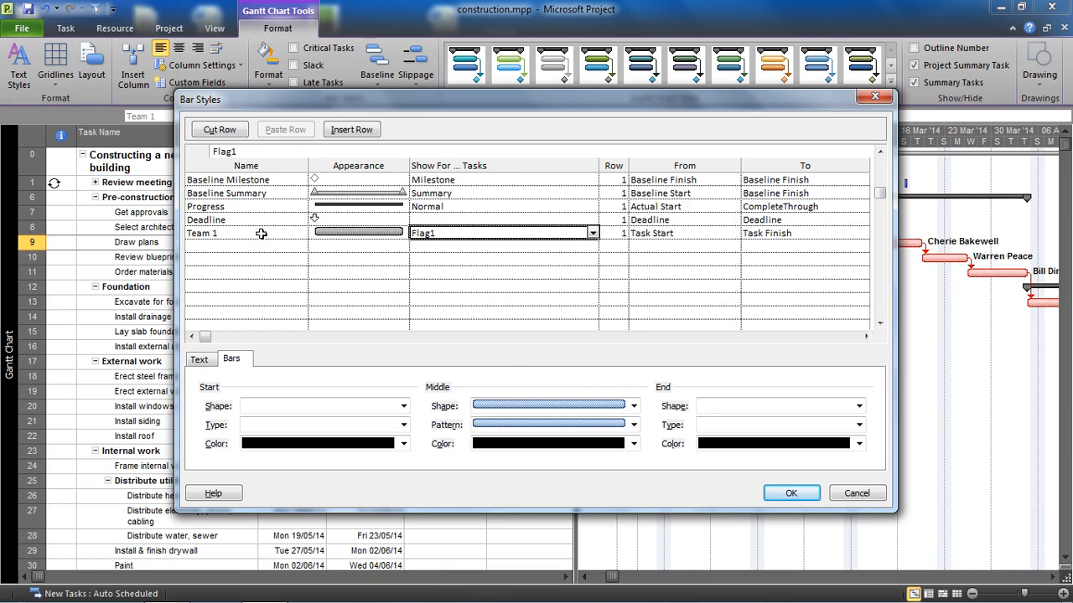
mouse_move(439, 238)
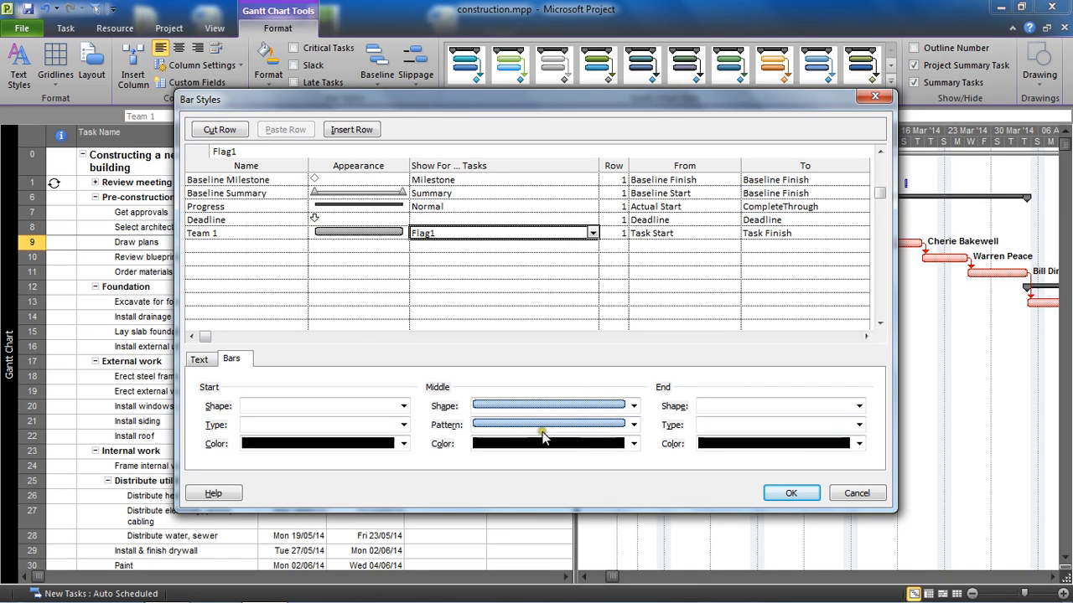
left_click(633, 442)
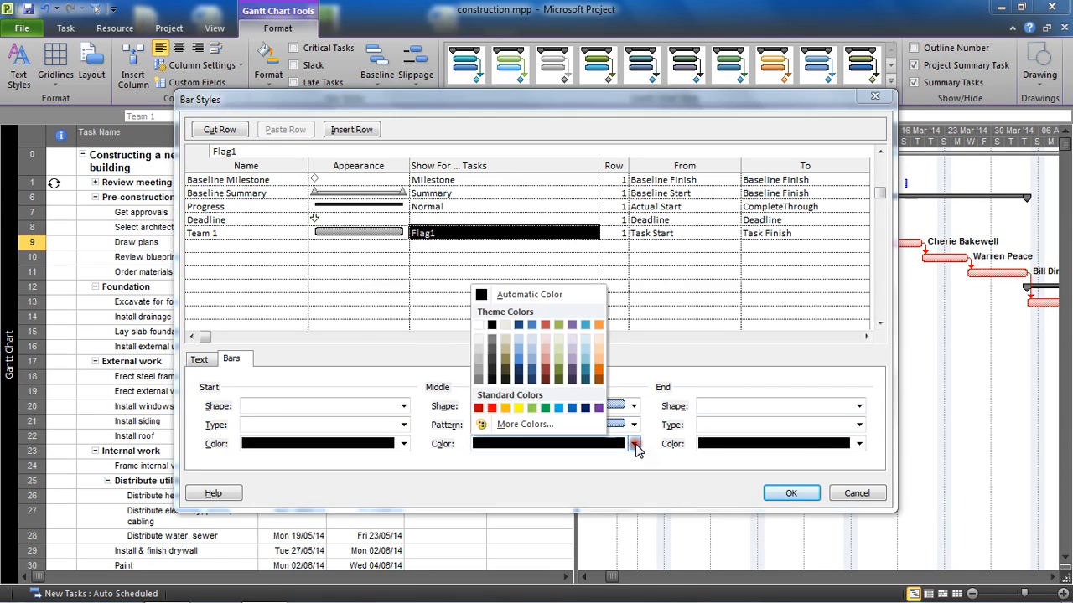
mouse_move(512, 409)
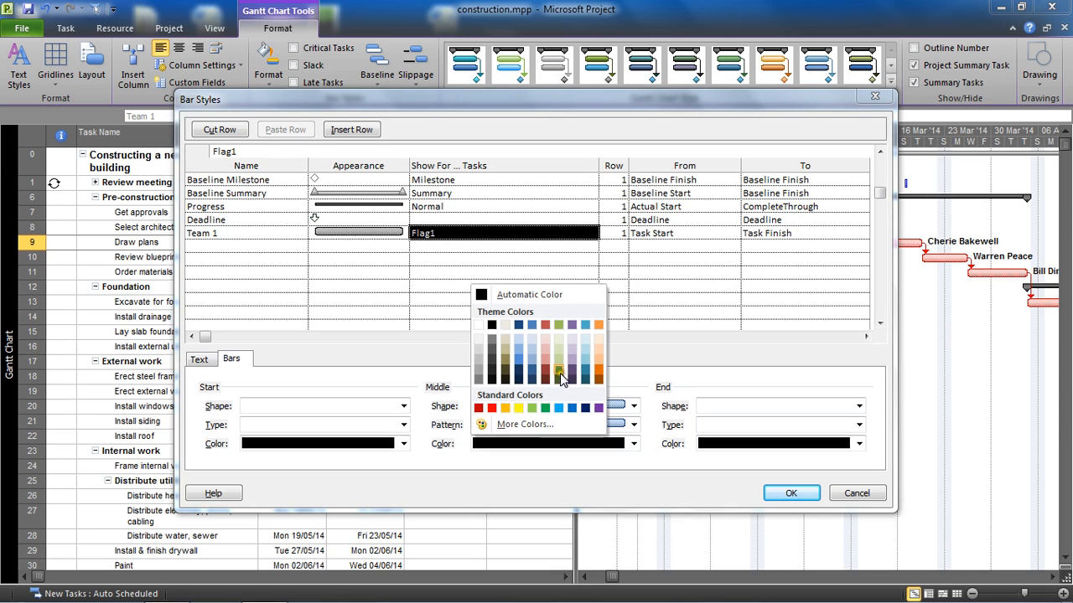
left_click(560, 374)
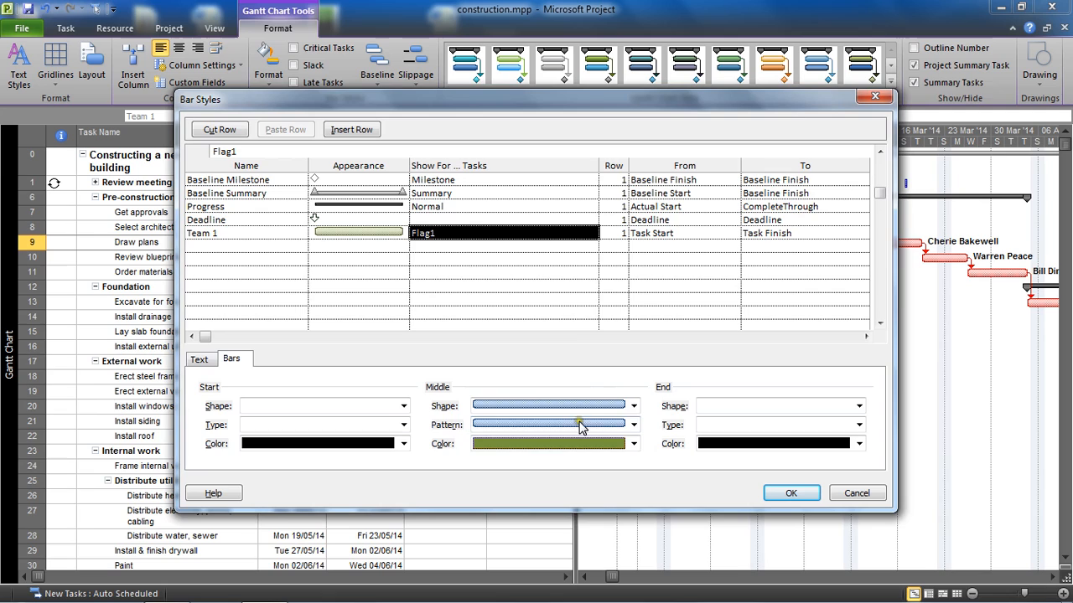
left_click(634, 426)
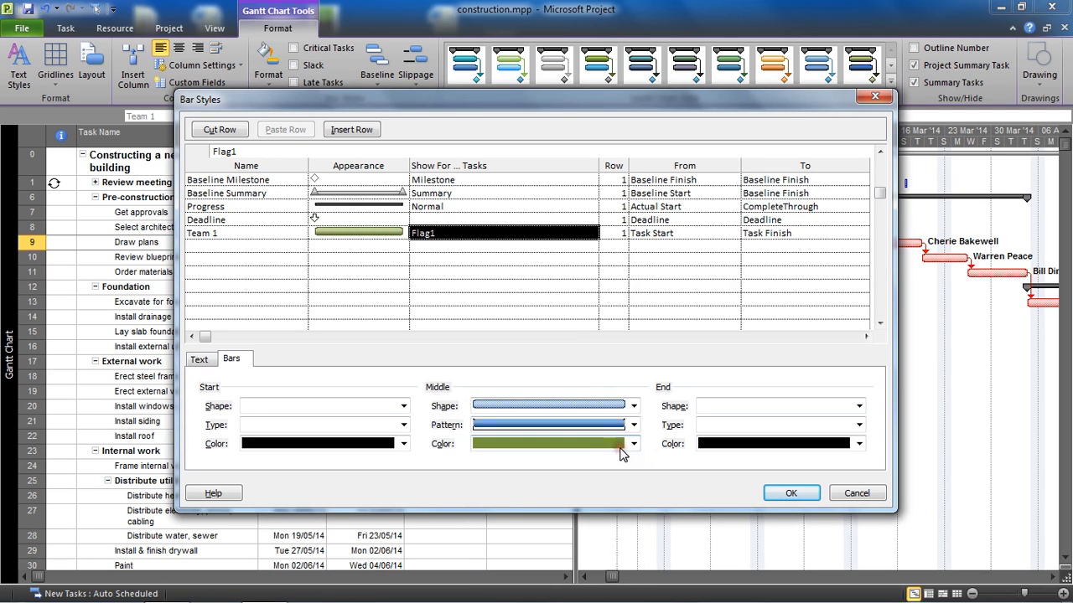
mouse_move(620, 450)
type("Team 2")
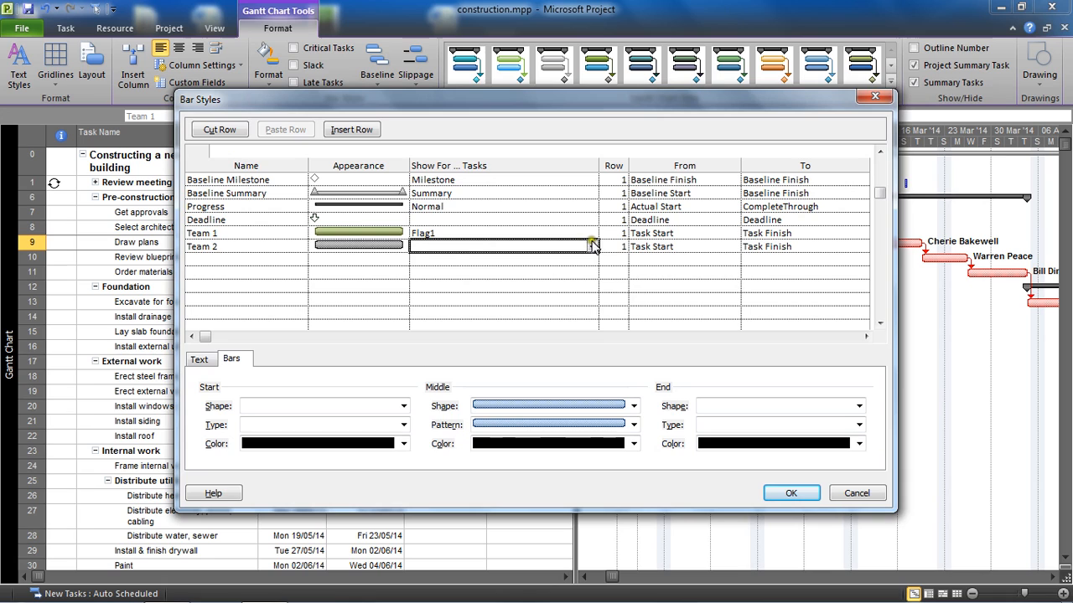
Add a Team 2 bar style shown for Flag2 tasks with a solid purple bar, and apply the styles to the chart
left_click(592, 246)
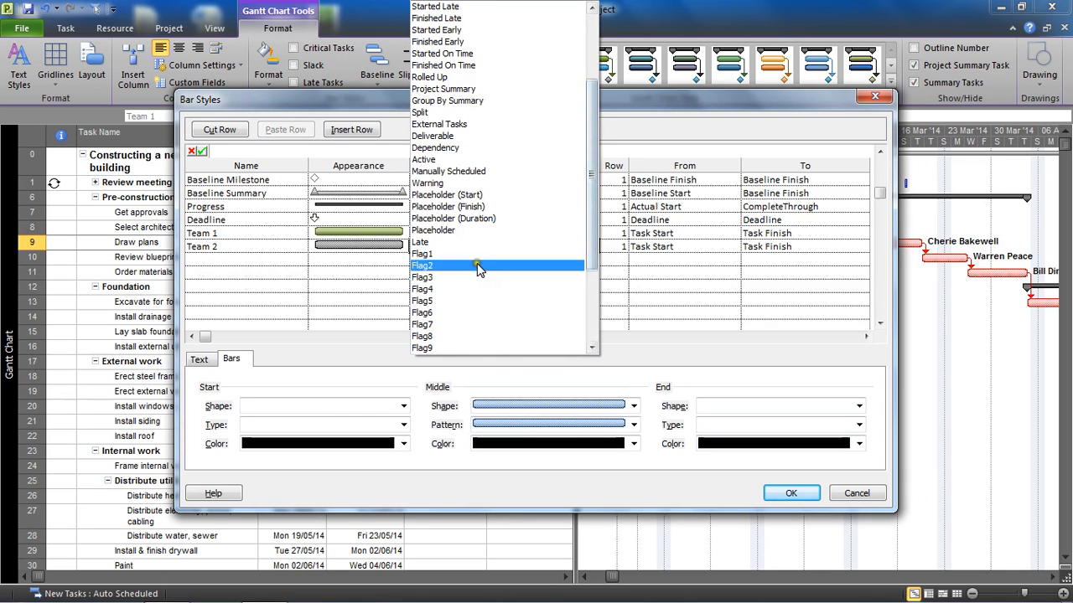
left_click(422, 265)
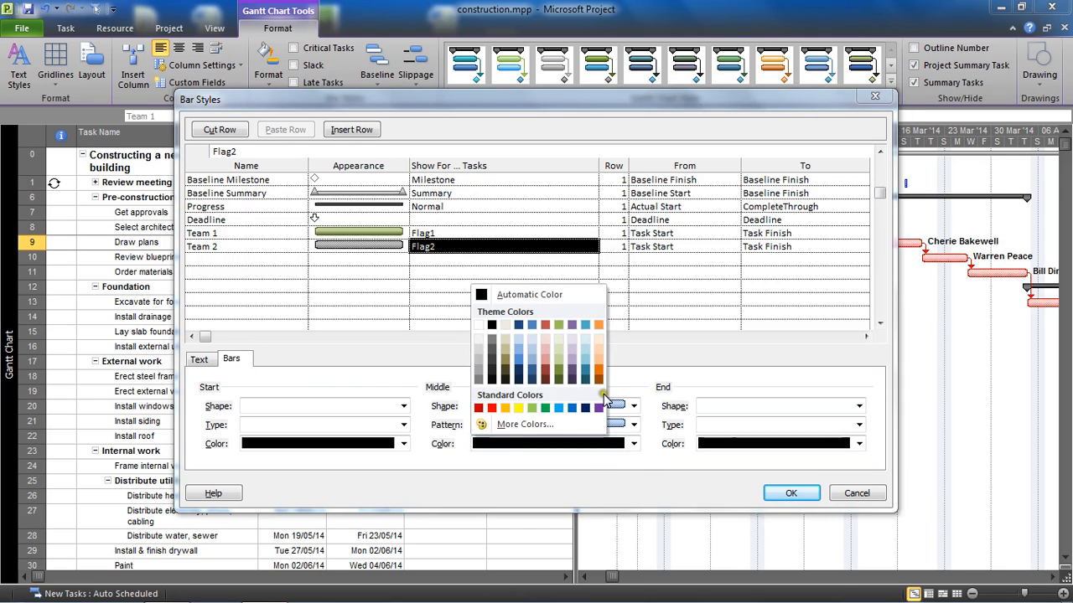
left_click(587, 409)
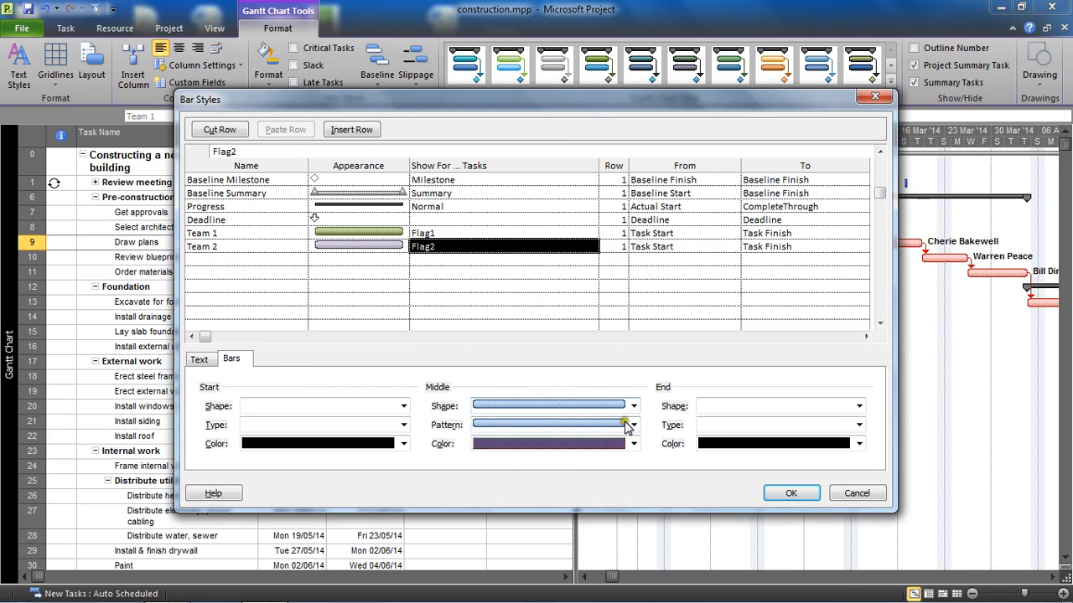
left_click(633, 426)
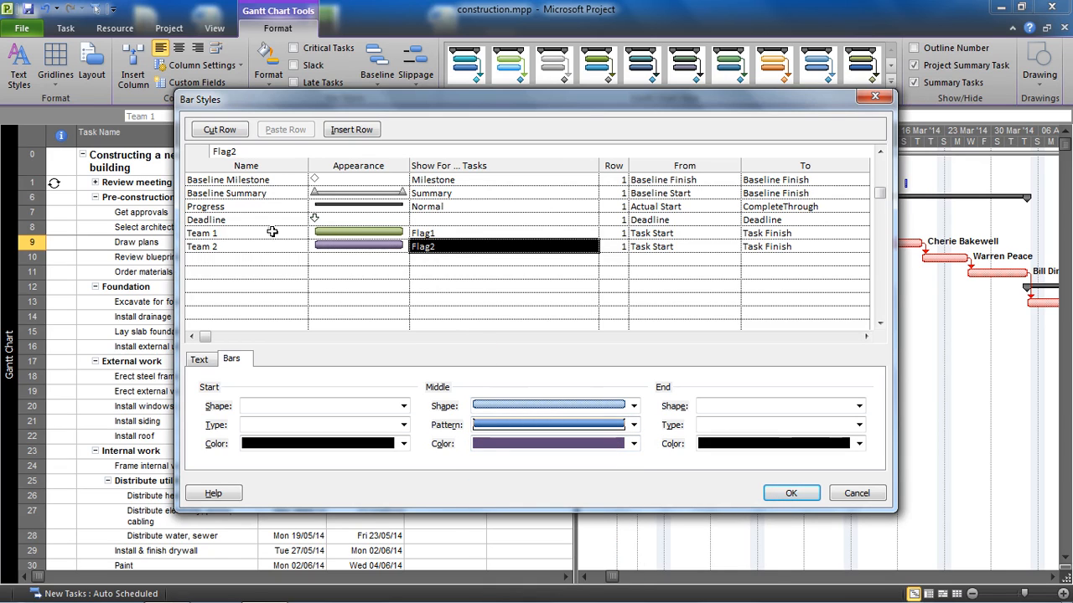
left_click(247, 246)
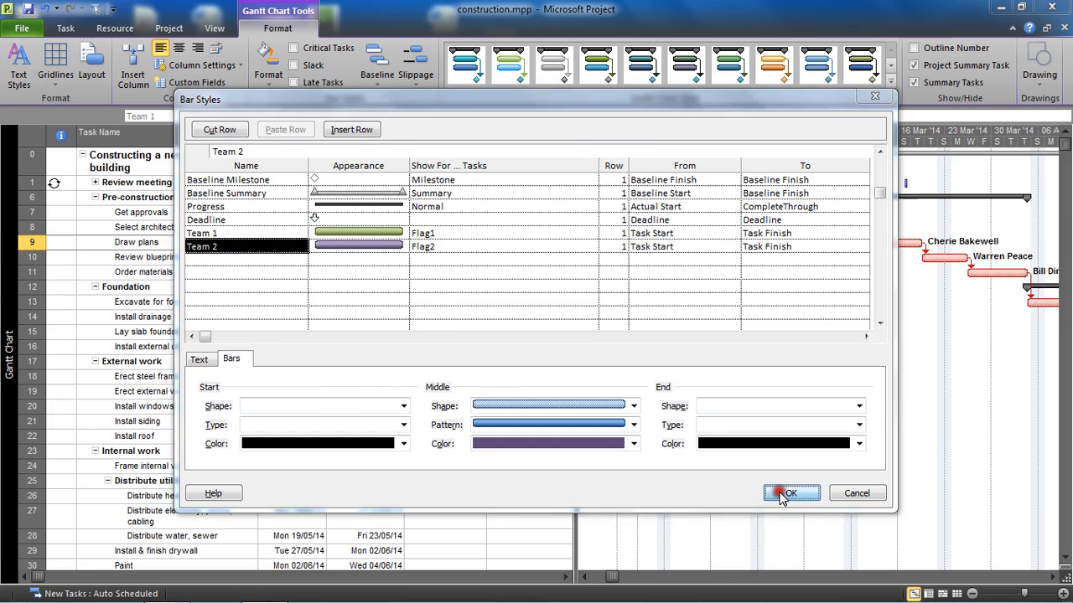
left_click(791, 492)
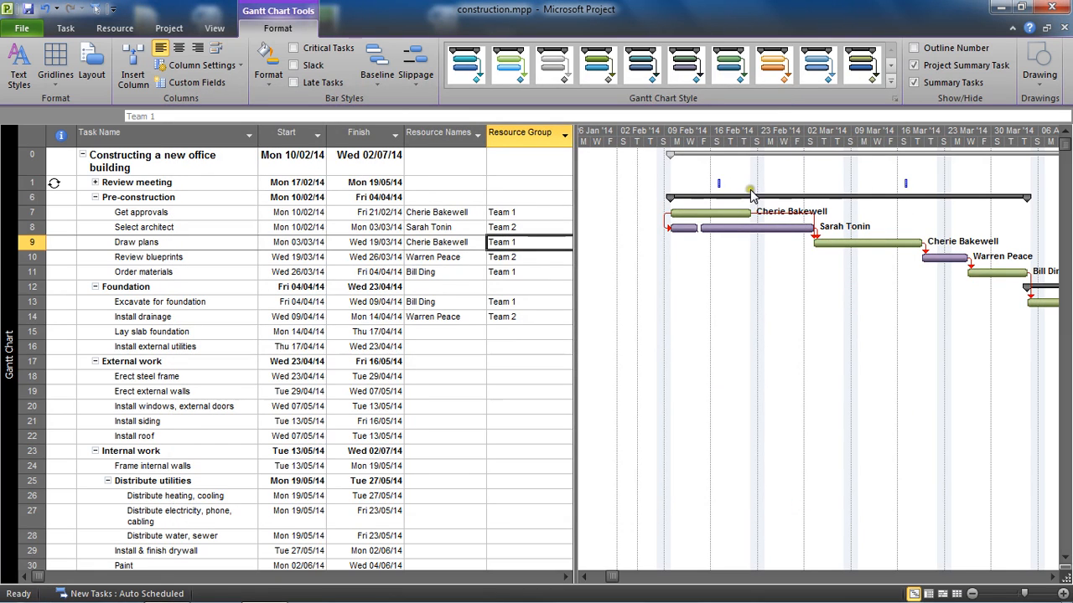
mouse_move(778, 238)
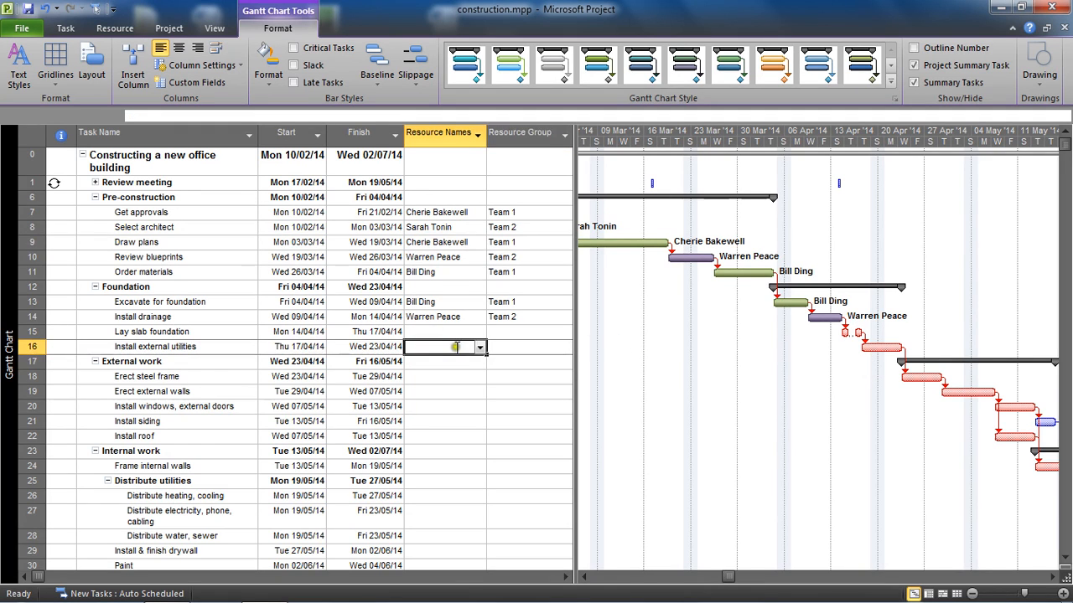
left_click(479, 347)
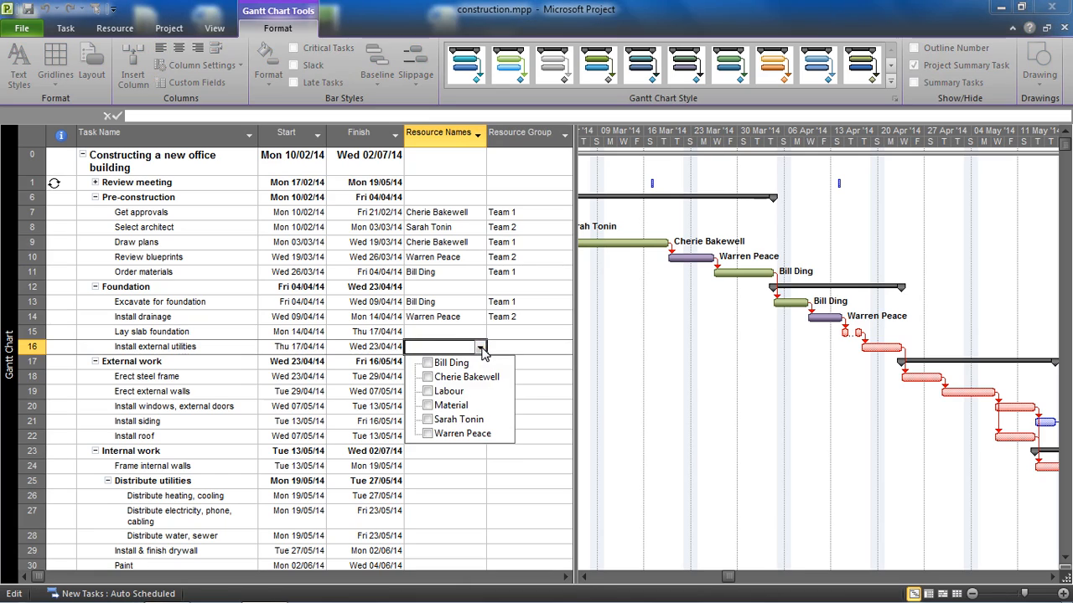
mouse_move(503, 251)
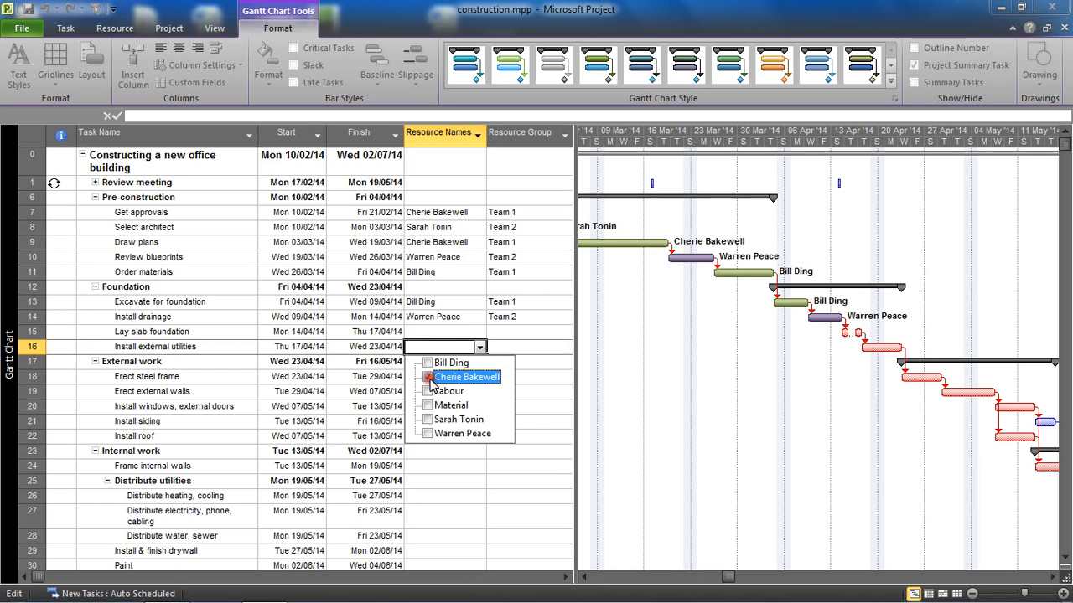
left_click(427, 376)
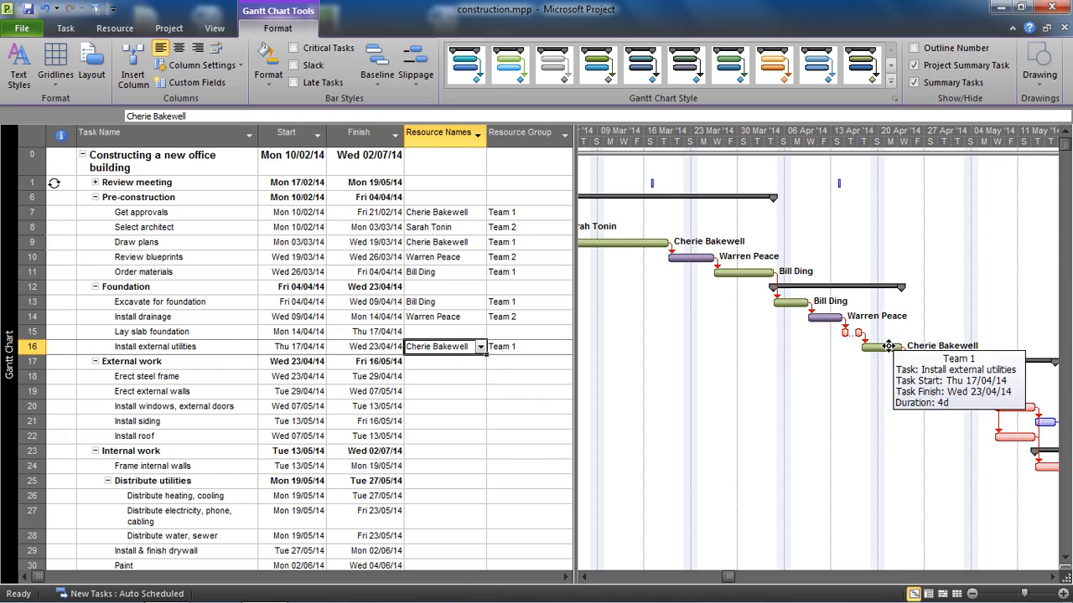
mouse_move(774, 372)
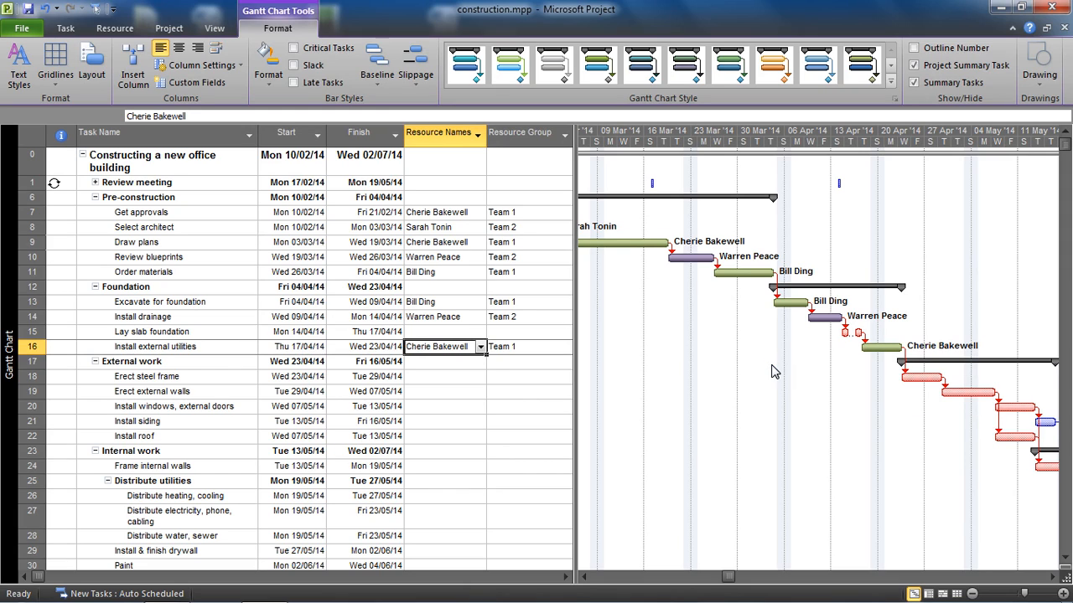